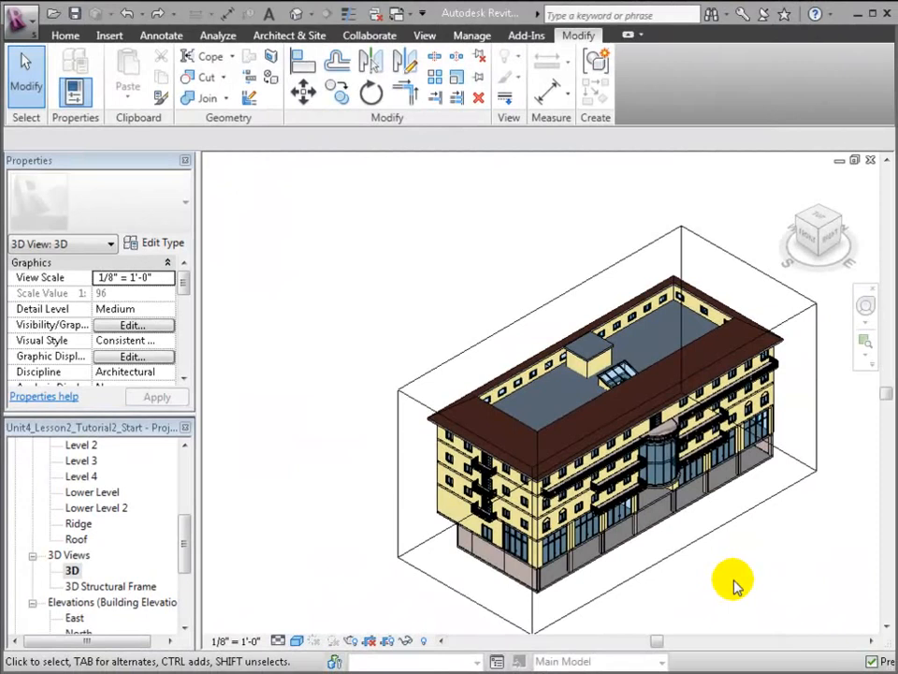
{"action": "mouse_move", "coordinate": [187, 473]}
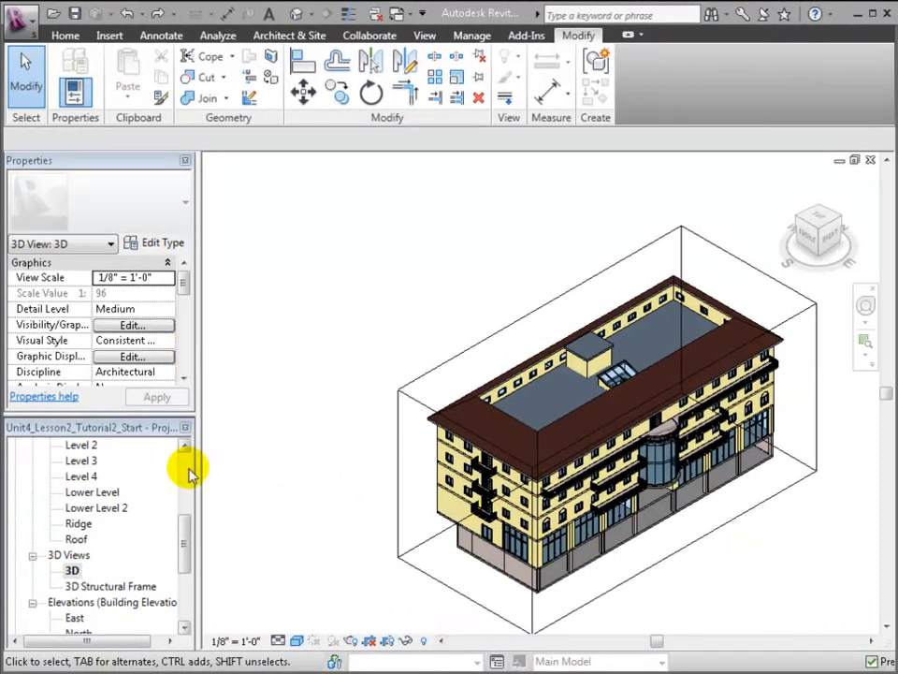
Switch the section-boxed 3D view to FRONT on the ViewCube, then clear the selection.
{"action": "left_click", "coordinate": [459, 520]}
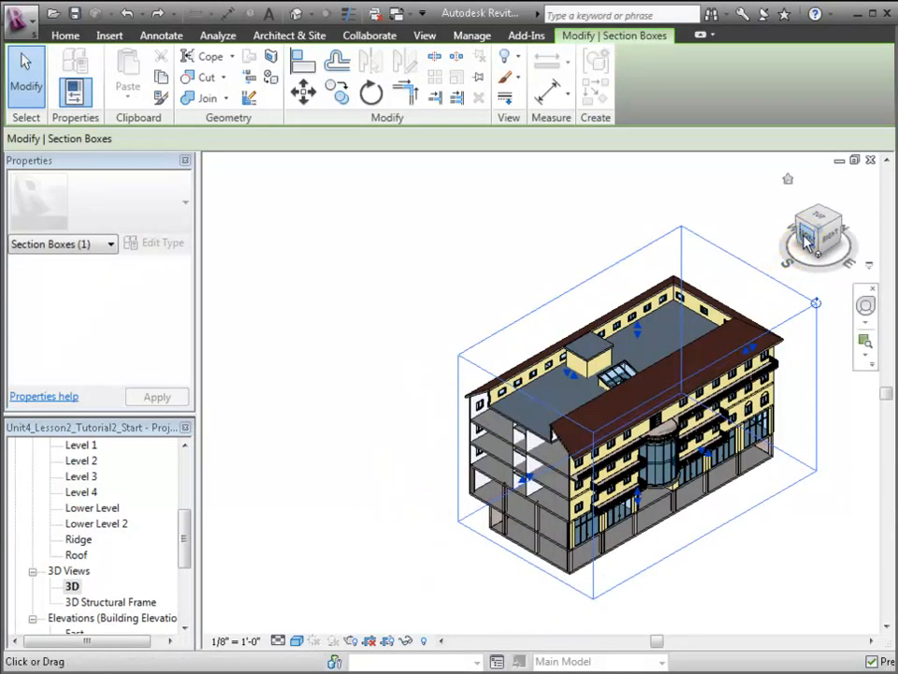
{"action": "left_click", "coordinate": [817, 232]}
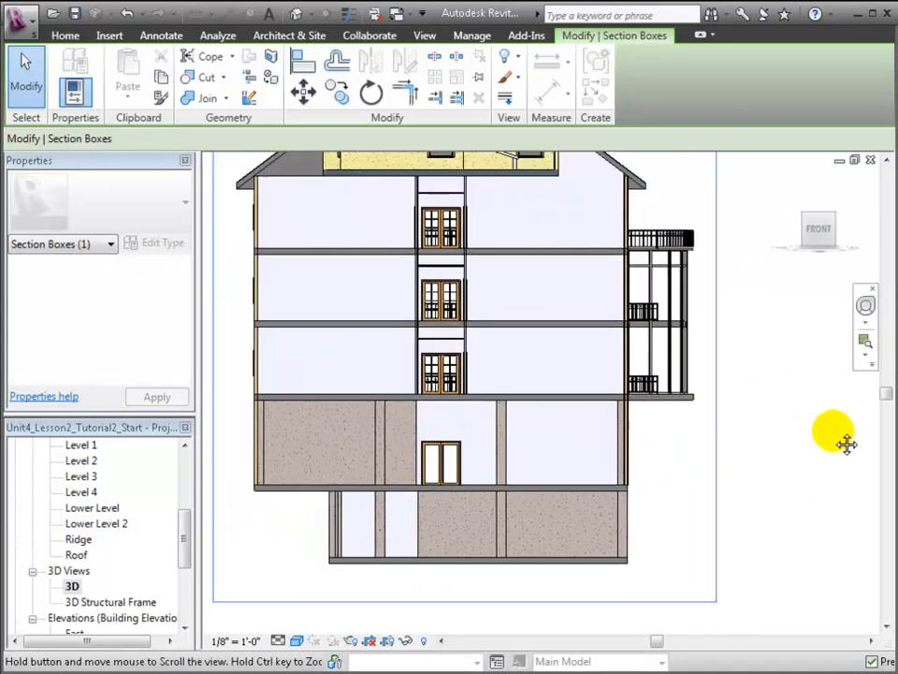
{"action": "left_click", "coordinate": [487, 412]}
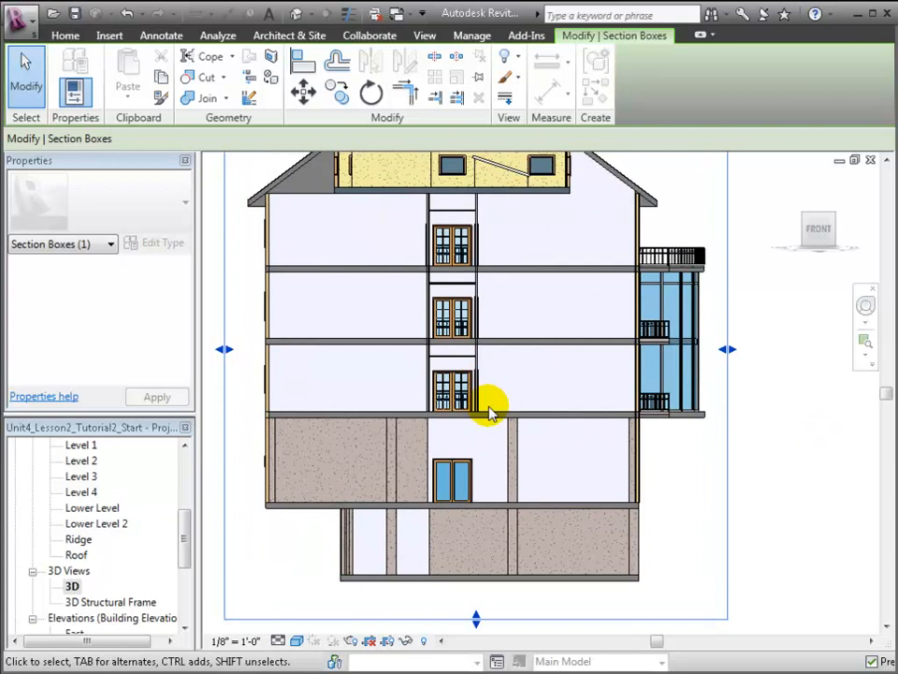
{"action": "left_click", "coordinate": [490, 406]}
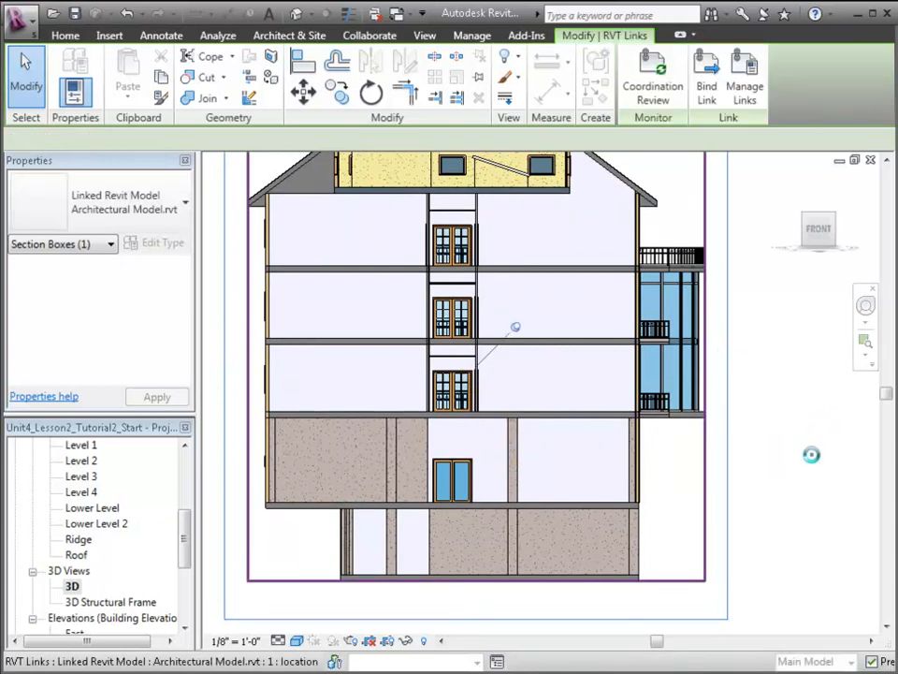
{"action": "left_click", "coordinate": [496, 490]}
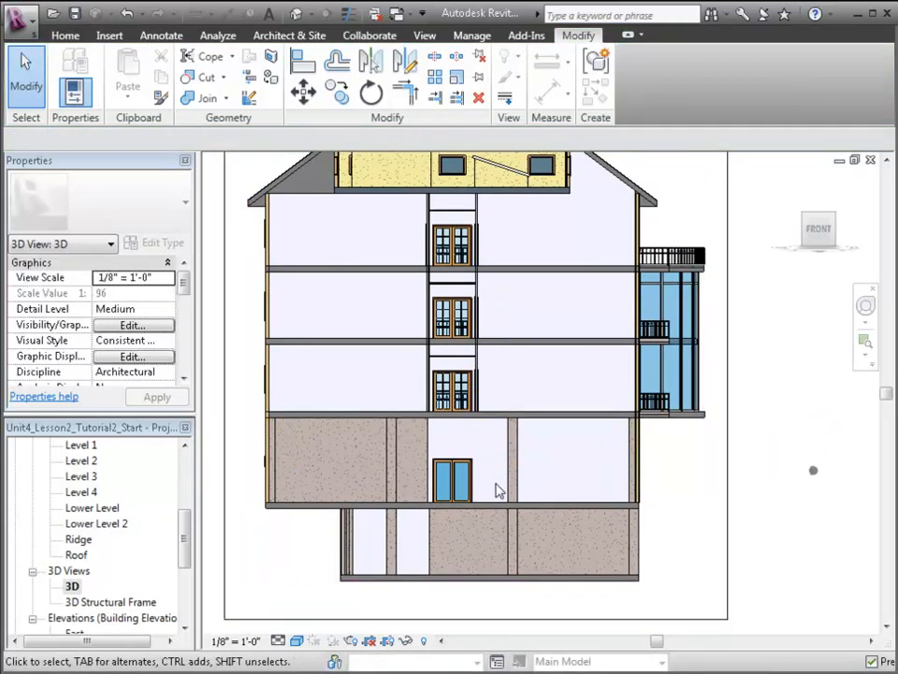
{"action": "scroll", "scroll_direction": "up", "scroll_amount": 3}
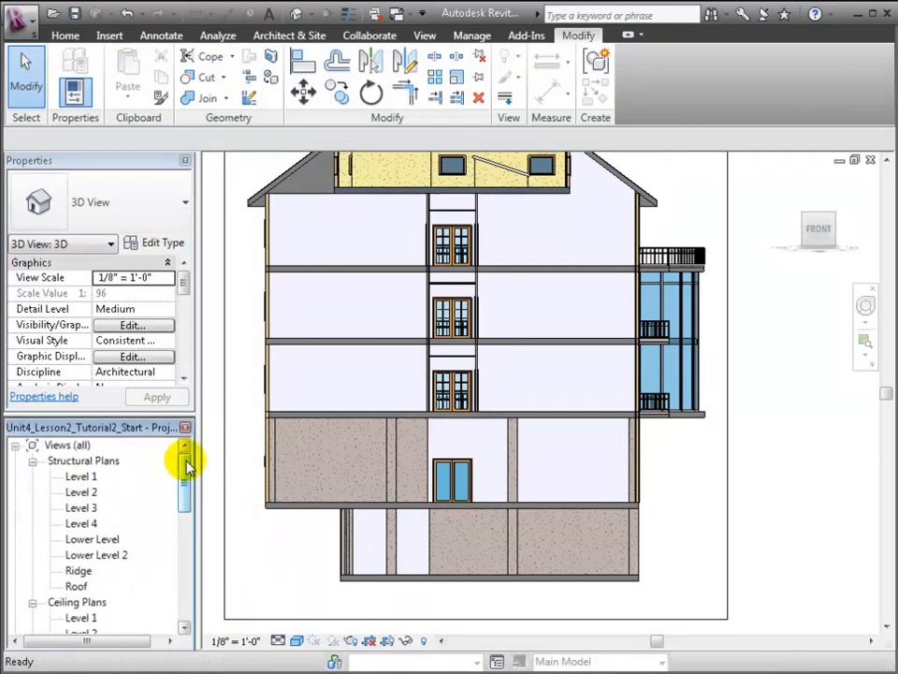
On the Level 1 plan, place grid B 26' from the first grid and grid C 8' from B.
{"action": "double_click", "coordinate": [81, 475]}
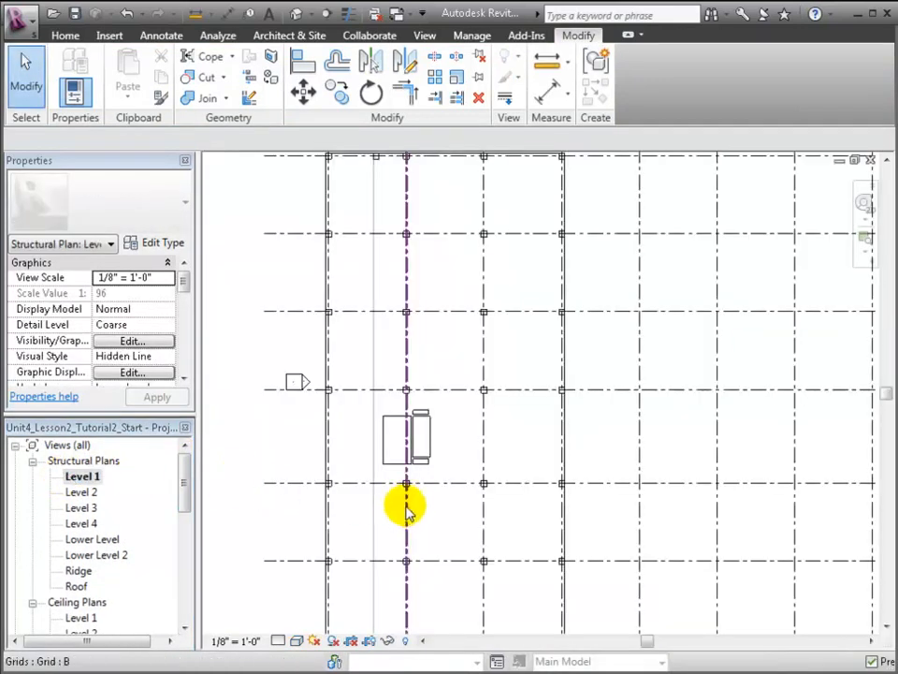
{"action": "left_click", "coordinate": [406, 508]}
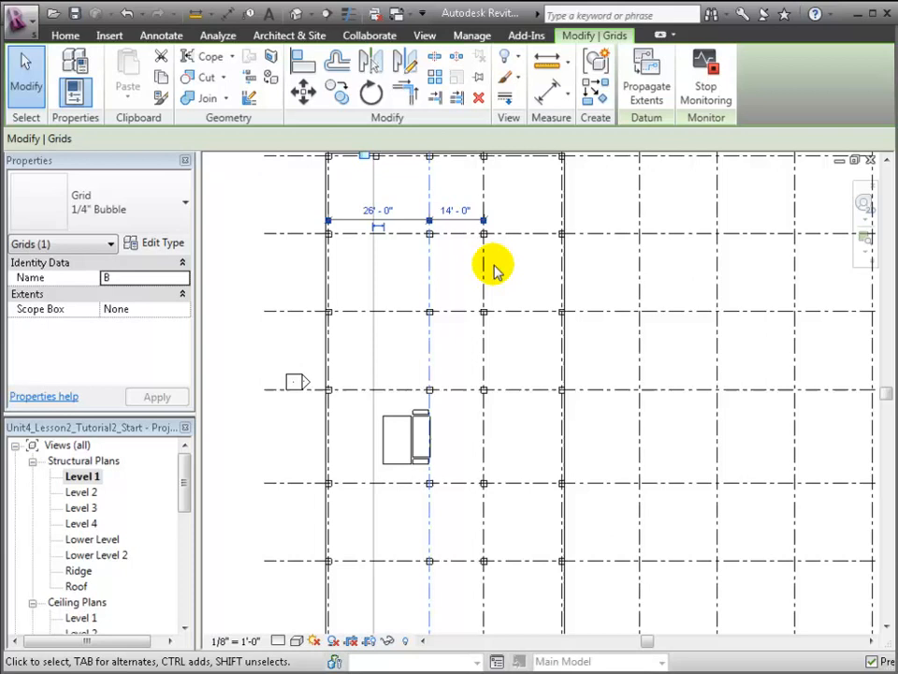
{"action": "left_click", "coordinate": [483, 187]}
{"action": "type", "text": "8"}
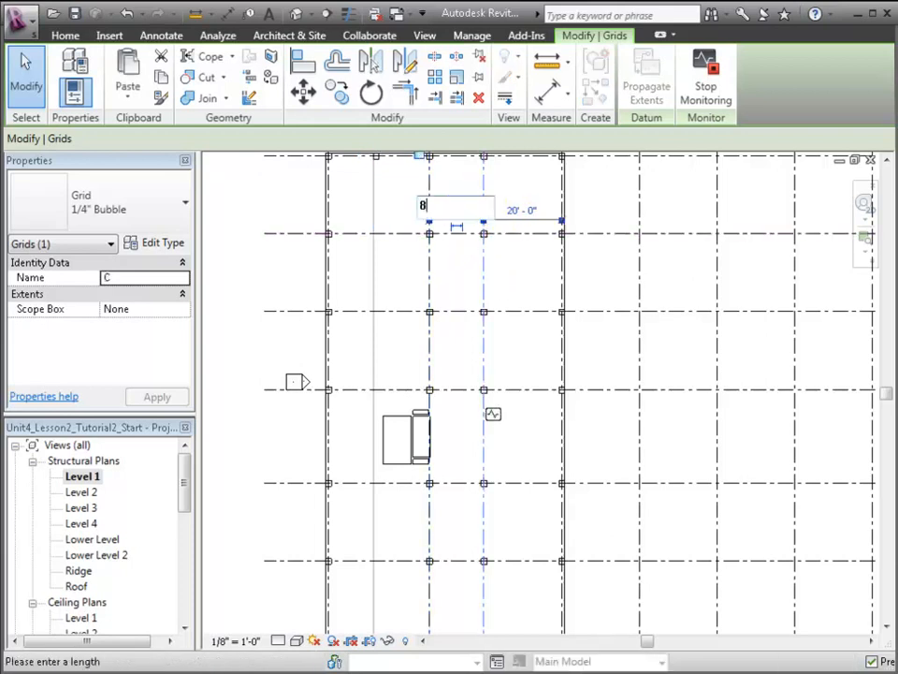
{"action": "key", "text": "Return"}
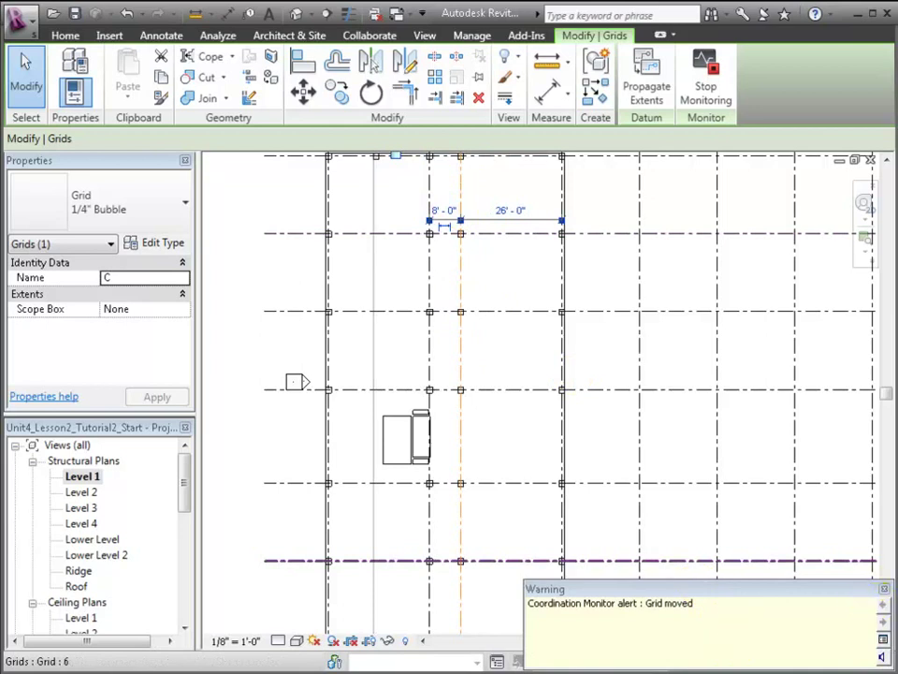
{"action": "left_click", "coordinate": [510, 342]}
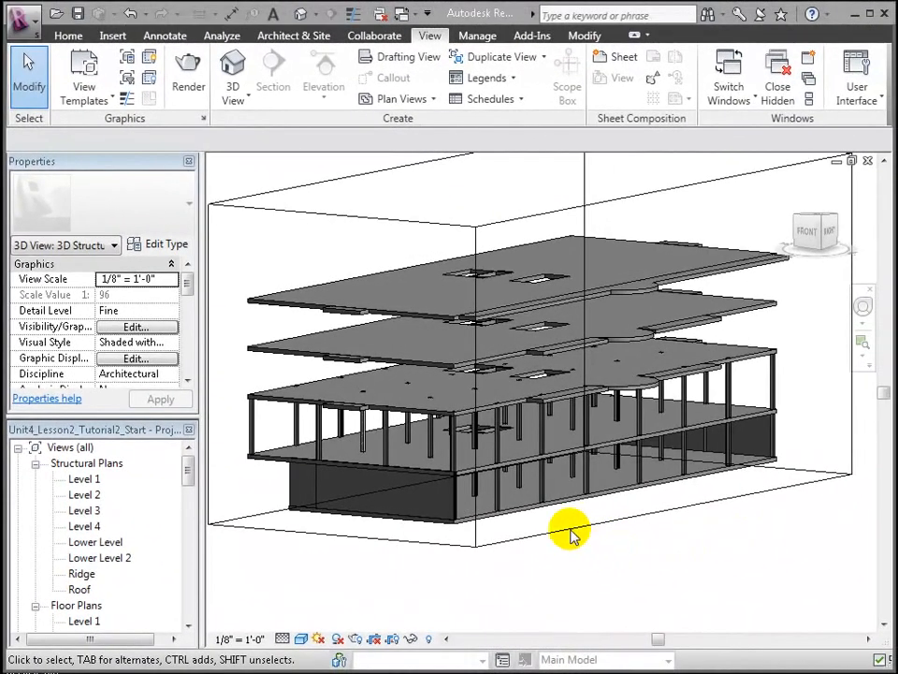
Pick a W10X49 column and select all its instances visible in the 3D Structural Frame view.
{"action": "left_click_drag", "start_coordinate": [571, 536], "coordinate": [594, 474]}
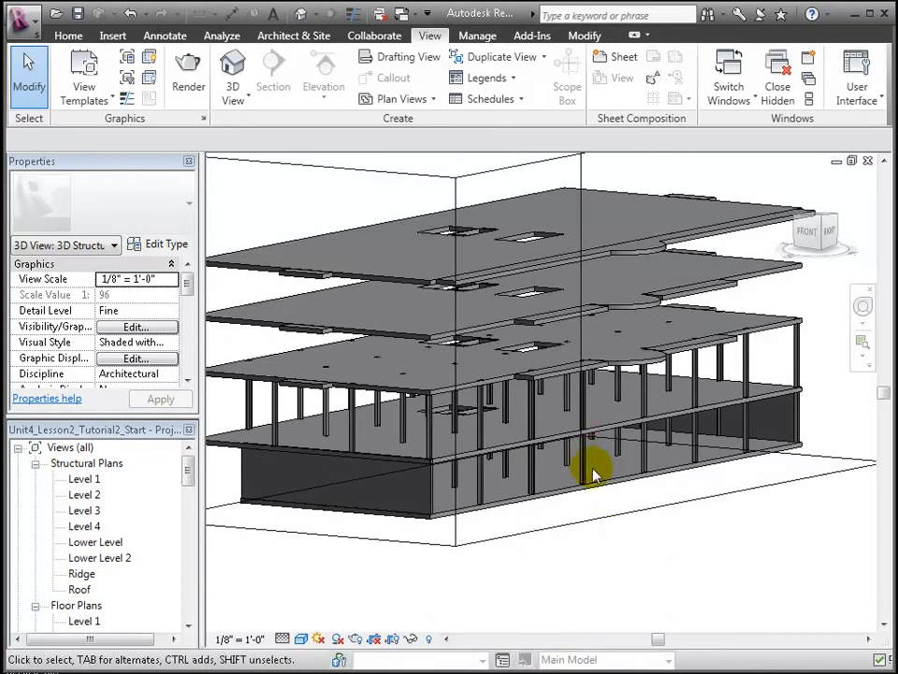
{"action": "left_click", "coordinate": [588, 456]}
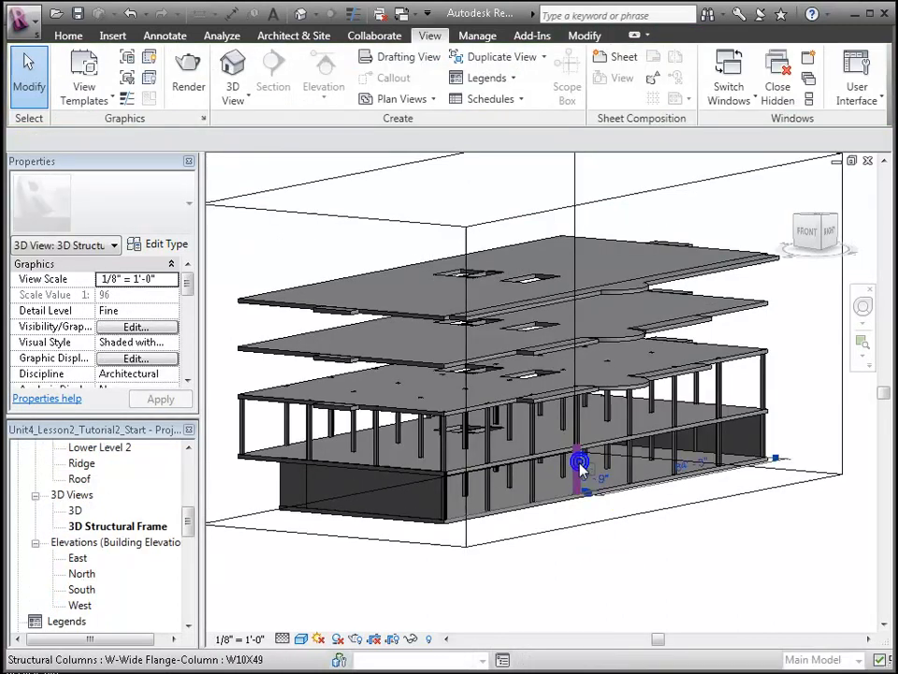
{"action": "right_click", "coordinate": [580, 465]}
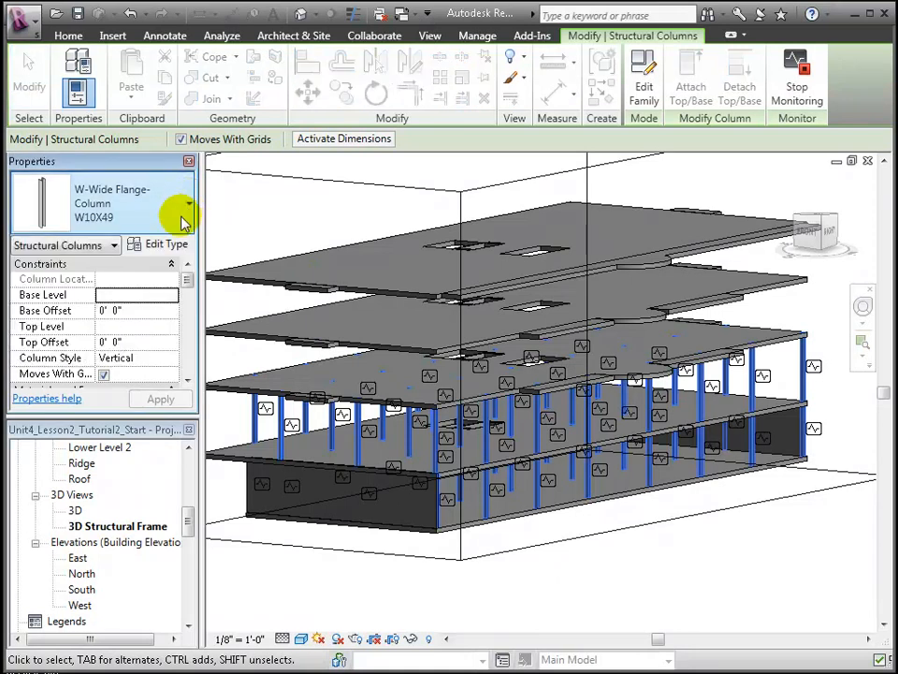
Load Concrete-Square-Column from Structural > Columns > Concrete through the columns' type properties.
{"action": "left_click", "coordinate": [166, 244]}
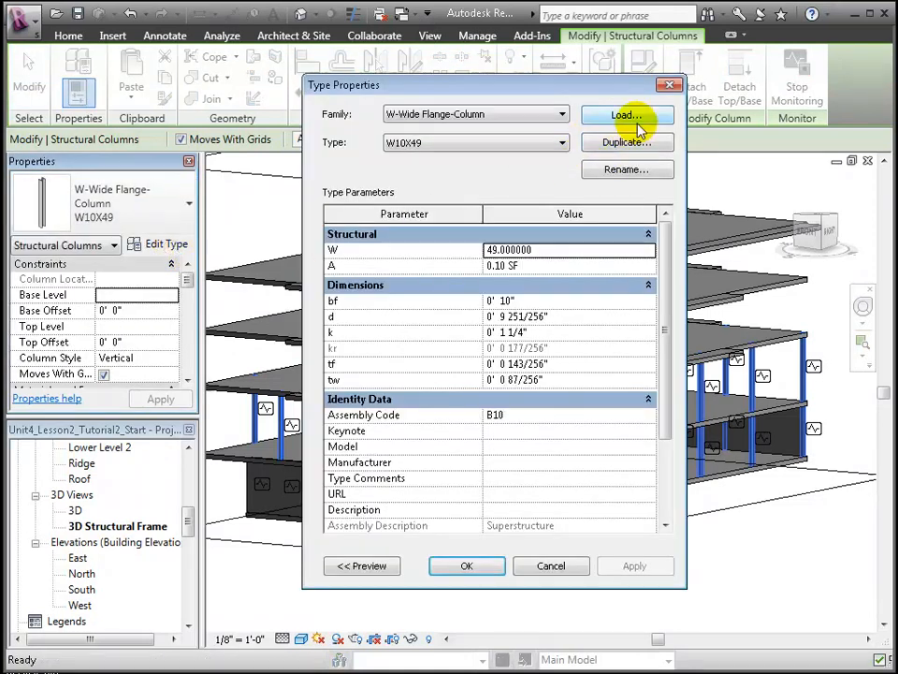
{"action": "left_click", "coordinate": [626, 114]}
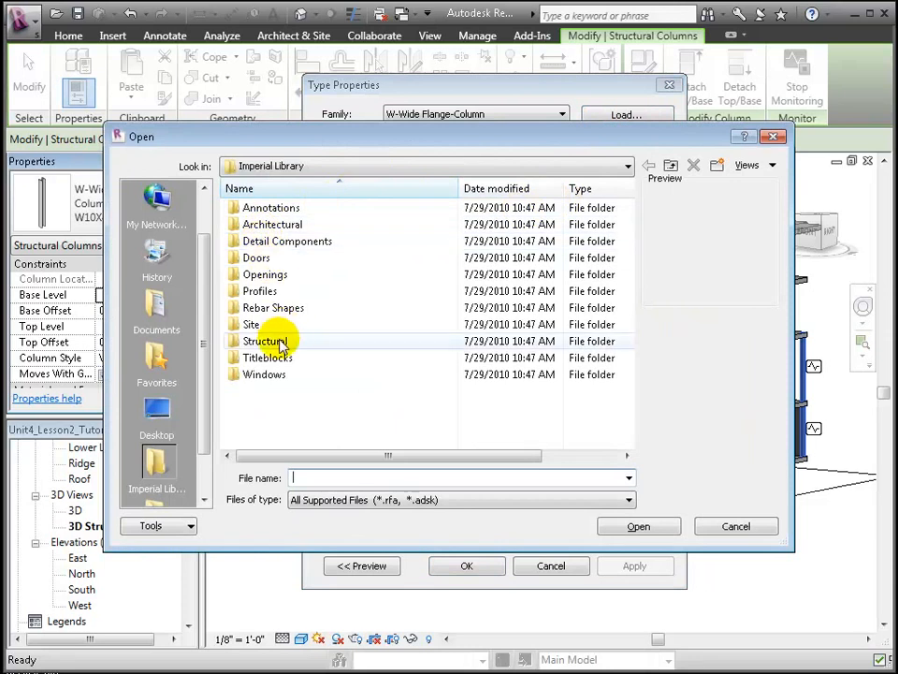
{"action": "double_click", "coordinate": [266, 340]}
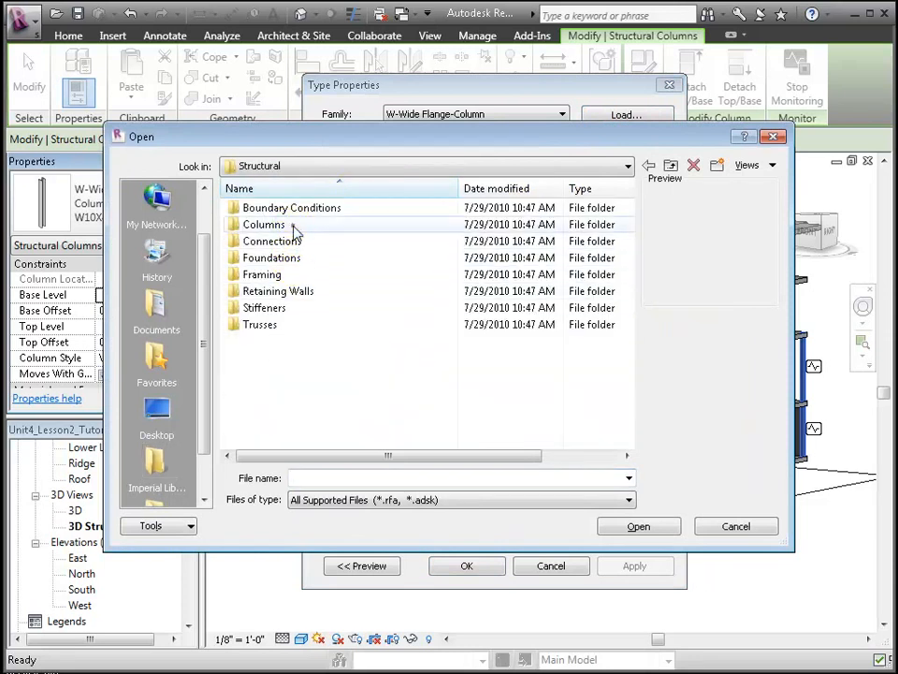
{"action": "double_click", "coordinate": [264, 224]}
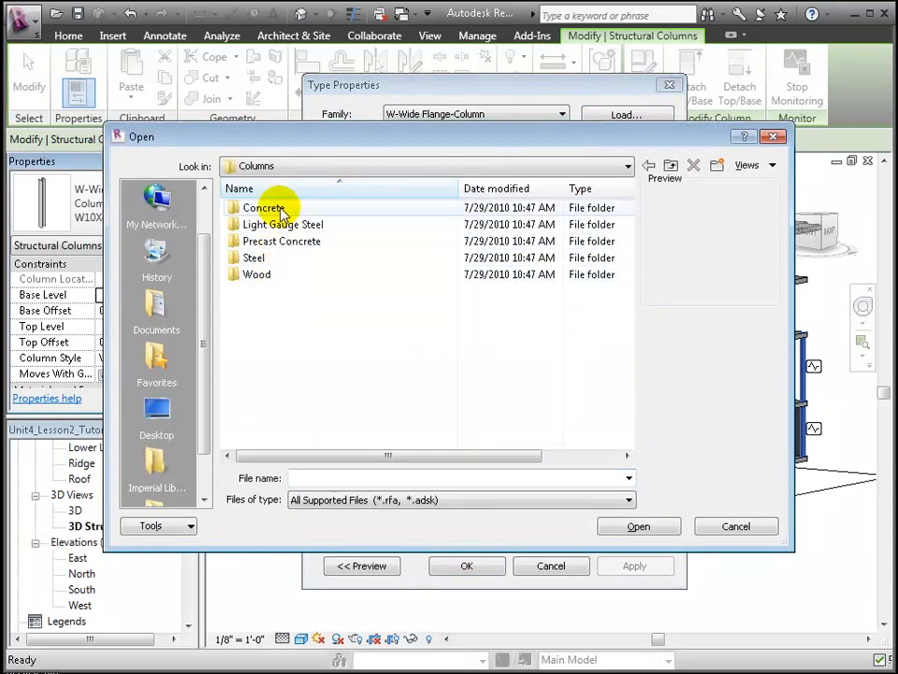
{"action": "double_click", "coordinate": [265, 207]}
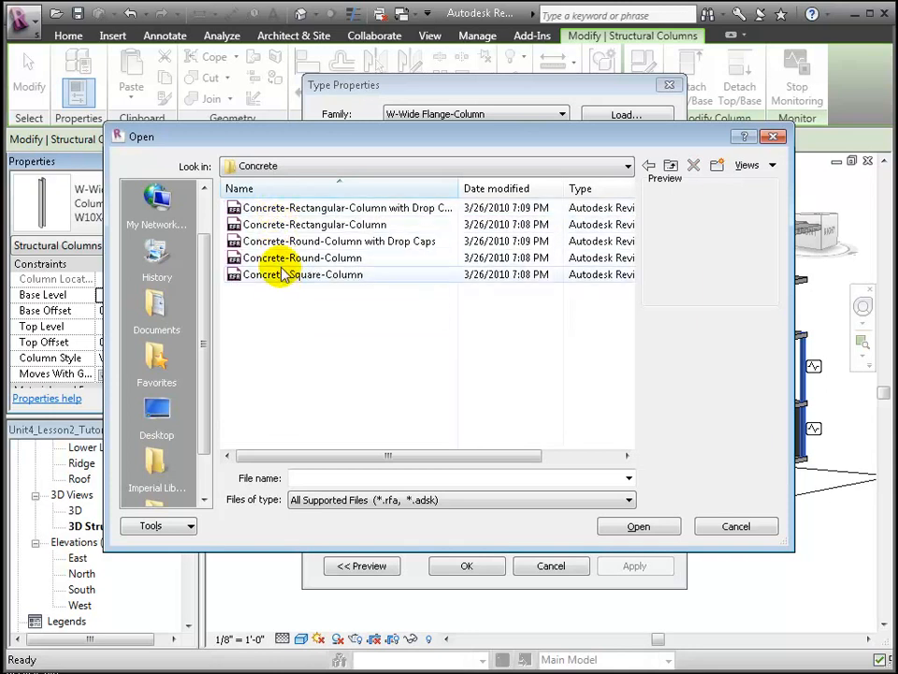
{"action": "left_click", "coordinate": [302, 275]}
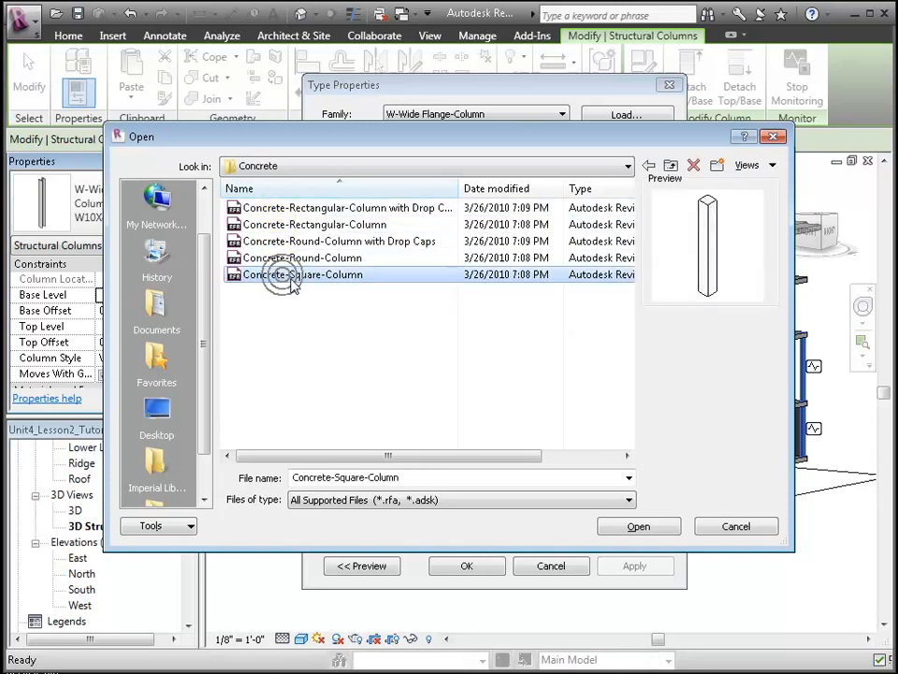
{"action": "left_click", "coordinate": [638, 525]}
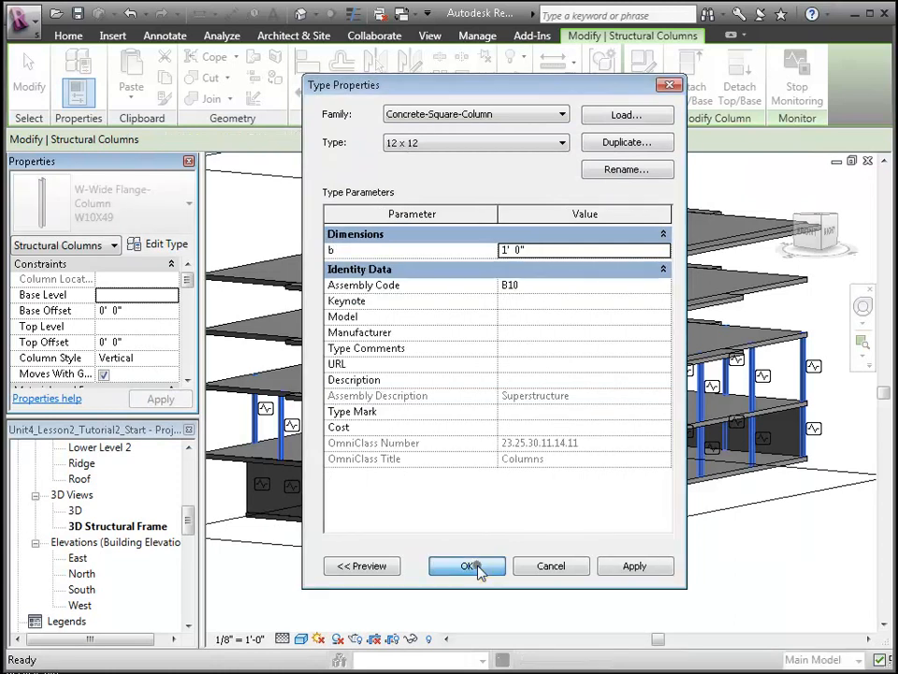
Switch the selected columns to the 18 x 18 Concrete-Square-Column type and deselect.
{"action": "left_click", "coordinate": [467, 565]}
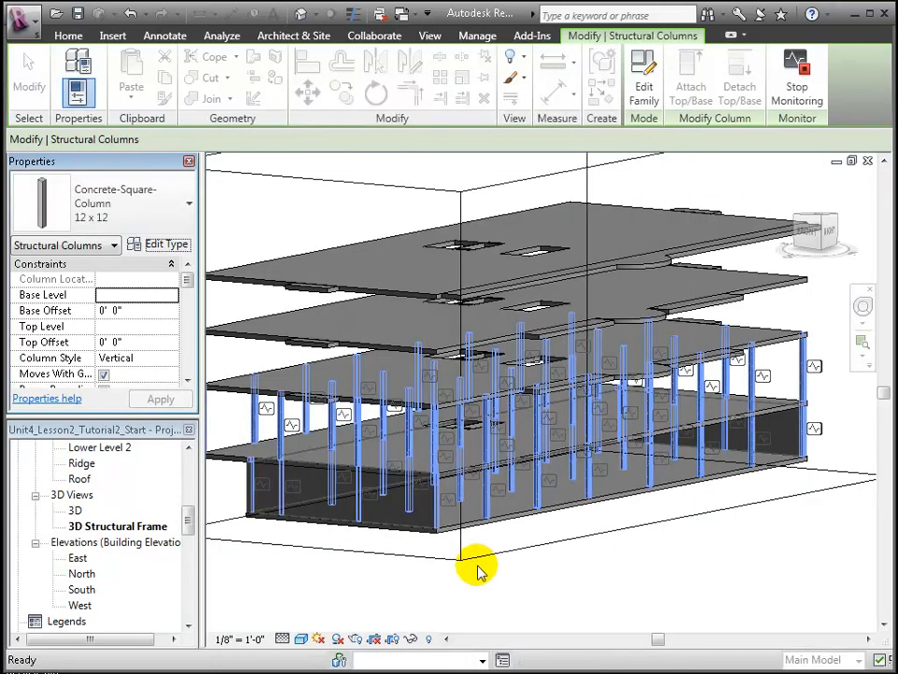
{"action": "left_click", "coordinate": [178, 203]}
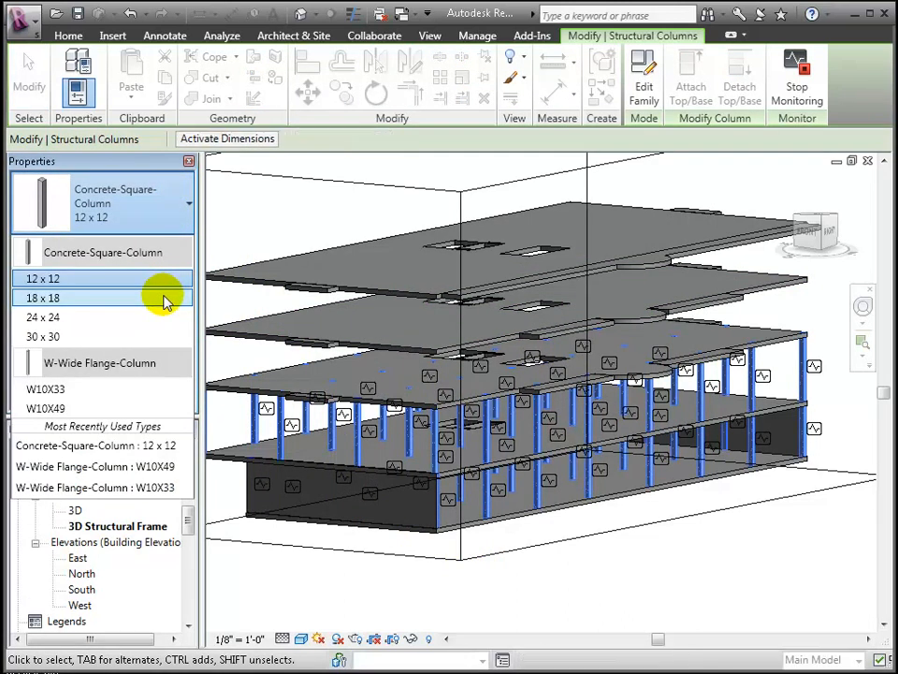
{"action": "left_click", "coordinate": [42, 297]}
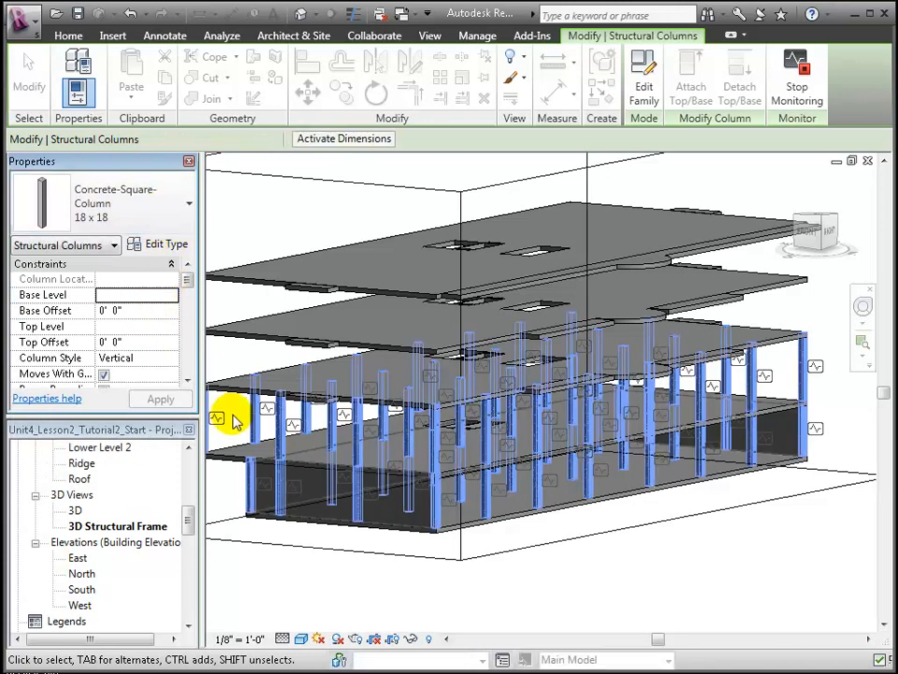
{"action": "left_click", "coordinate": [429, 36]}
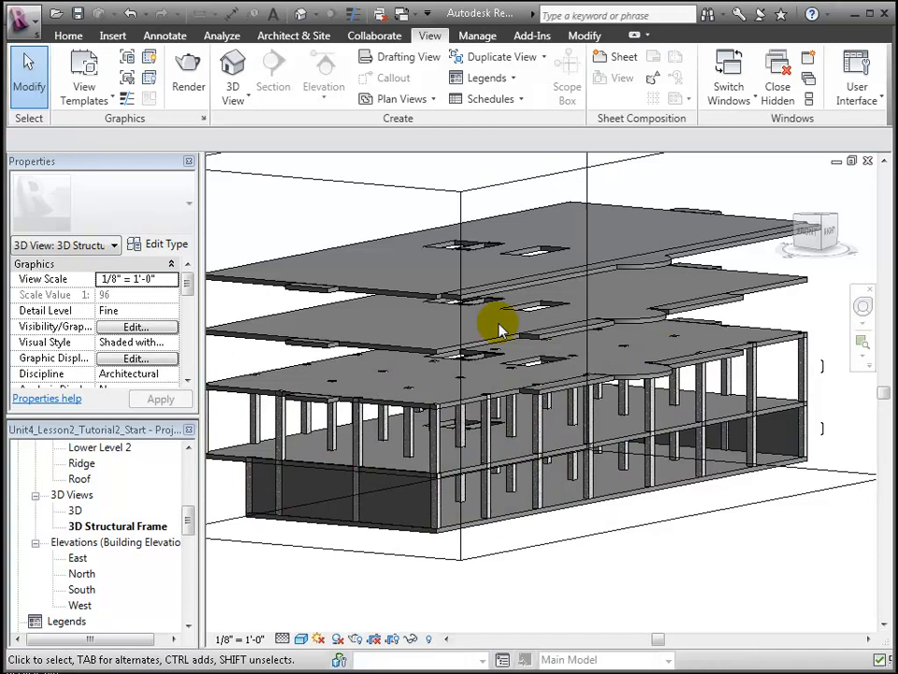
Drag the section box's top grip down to the lowest floor slab.
{"action": "left_click", "coordinate": [499, 325]}
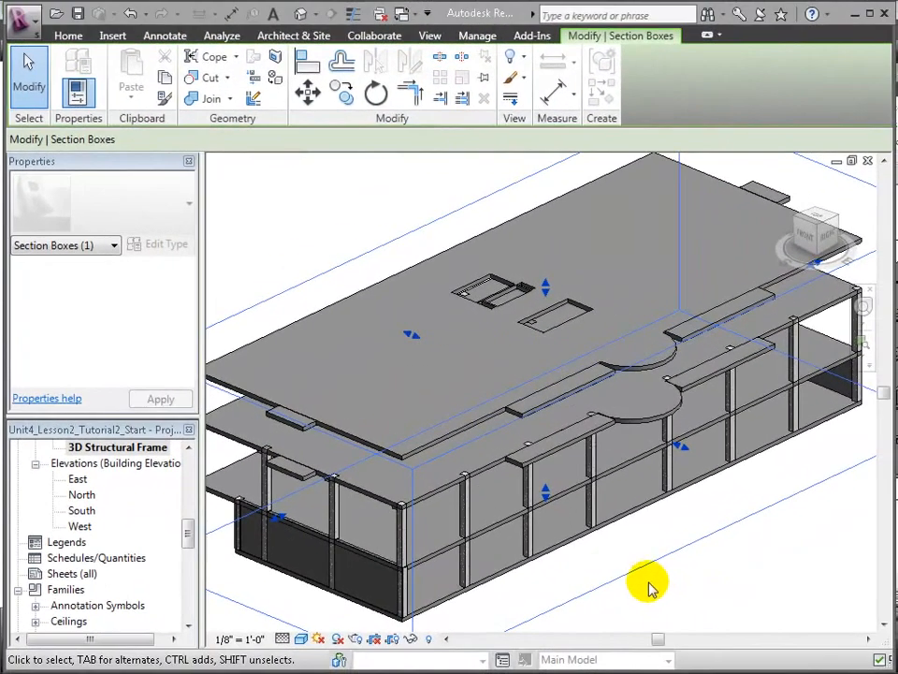
{"action": "left_click", "coordinate": [557, 323]}
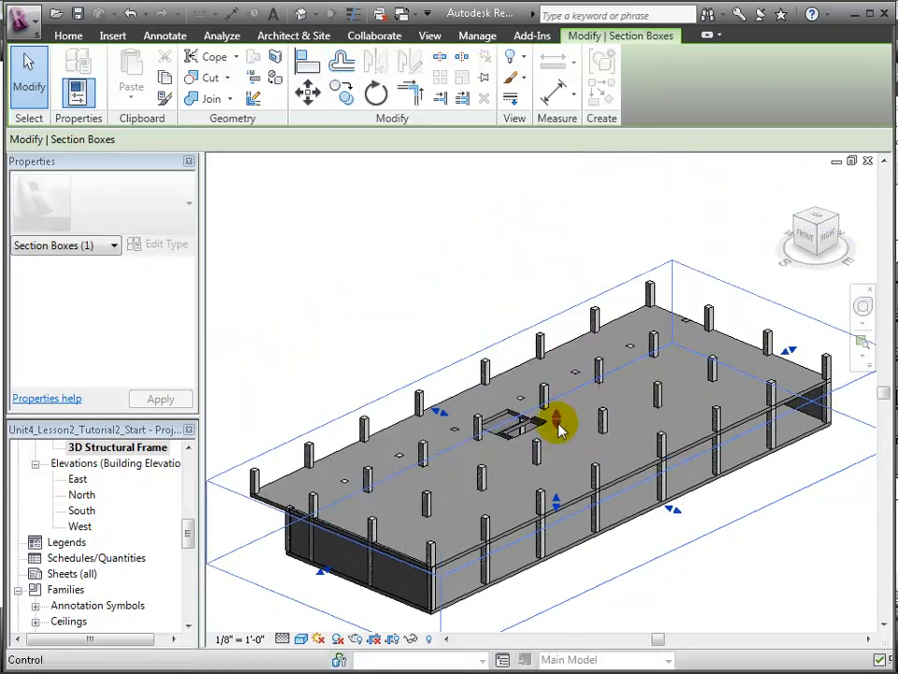
{"action": "left_click_drag", "start_coordinate": [557, 421], "coordinate": [641, 580]}
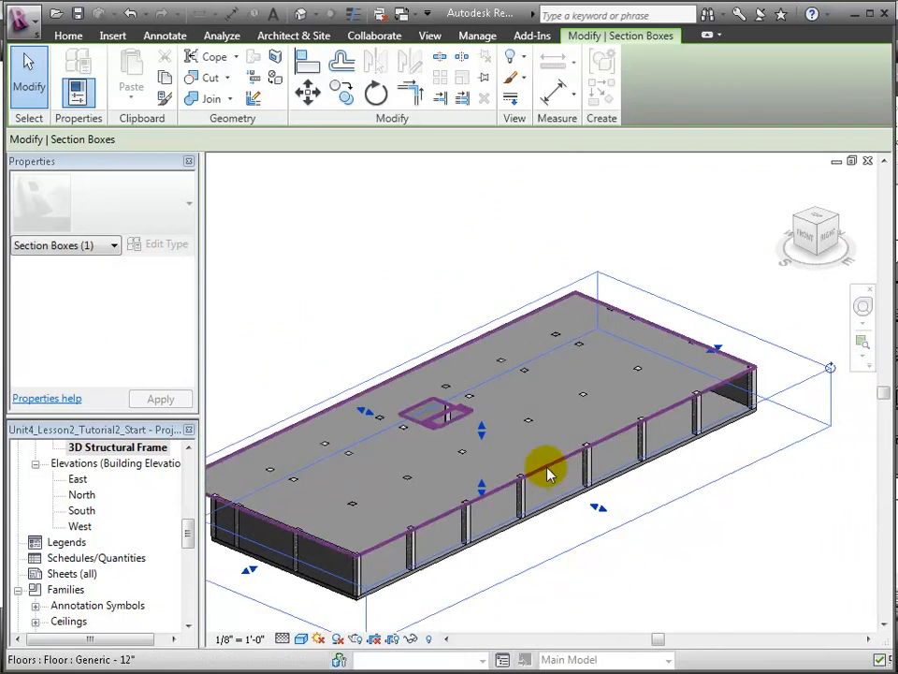
Hide the generic 12-inch bottom floor slab with Hide in View > Elements.
{"action": "right_click", "coordinate": [547, 473]}
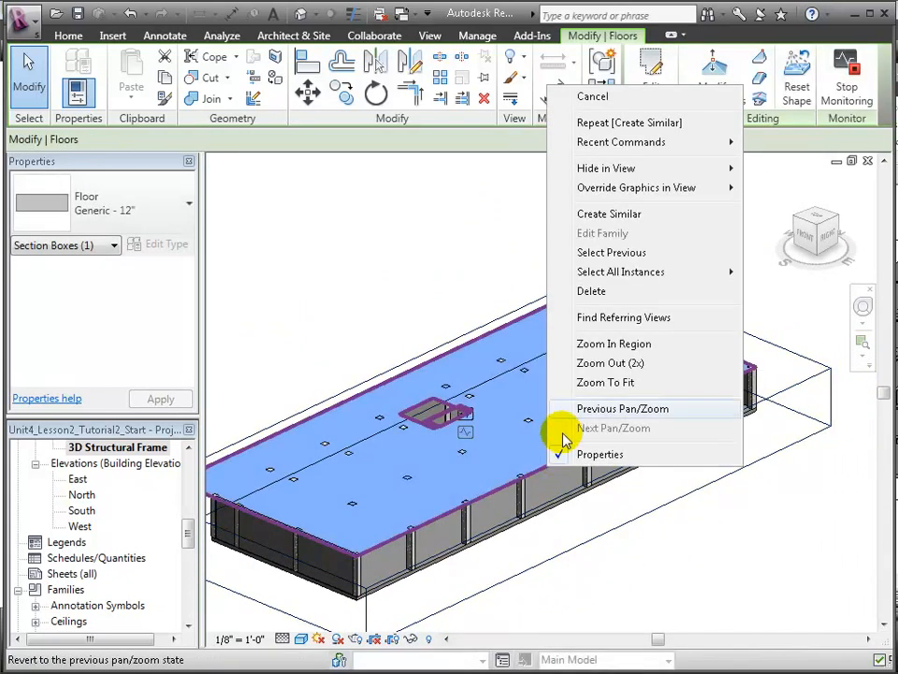
{"action": "left_click", "coordinate": [622, 408]}
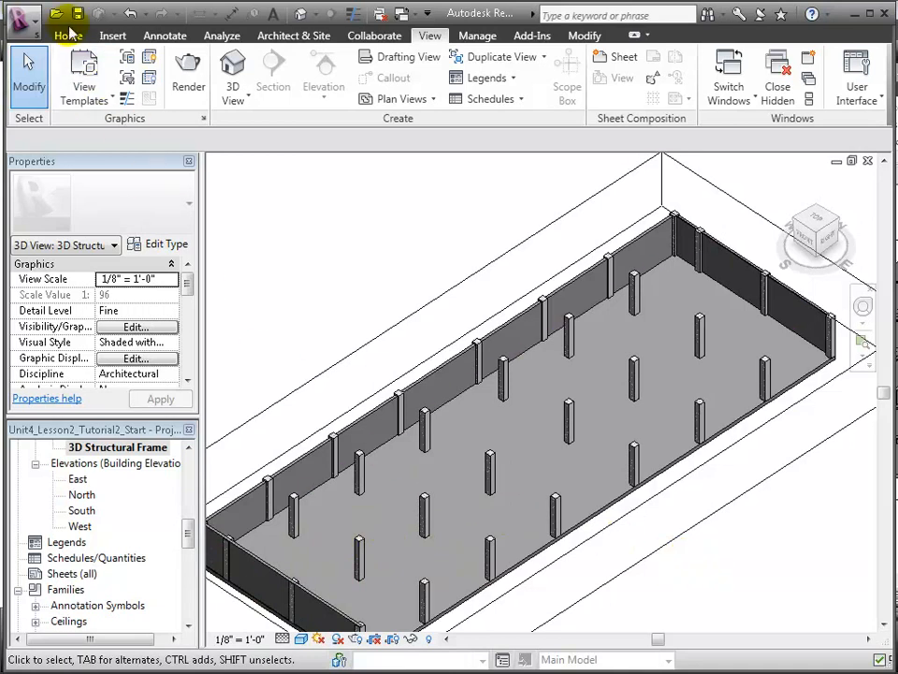
Start the Beam tool and browse Structural > Framing to load a beam family.
{"action": "left_click", "coordinate": [67, 34]}
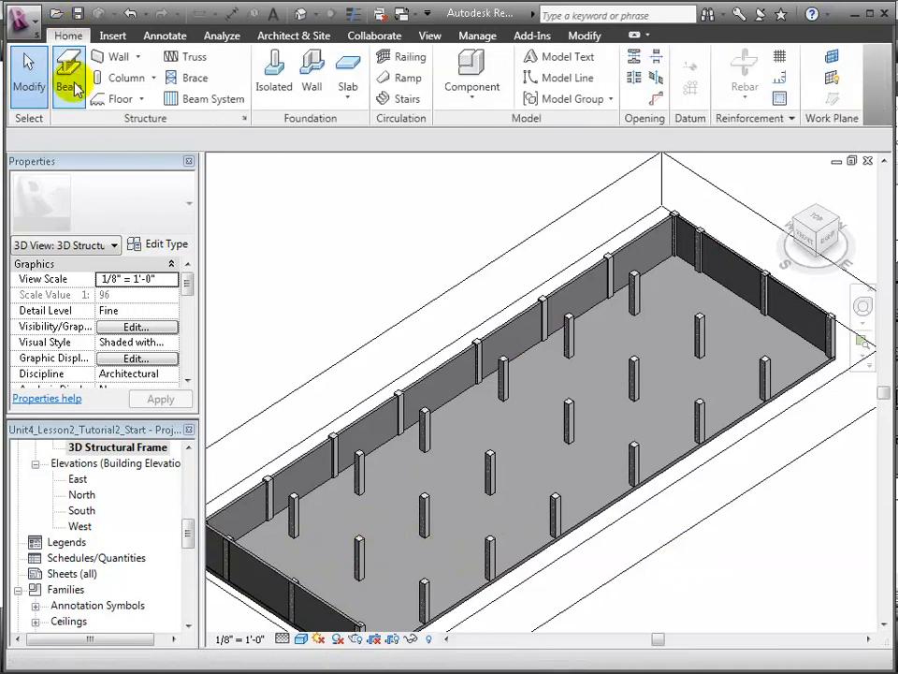
{"action": "left_click", "coordinate": [69, 78]}
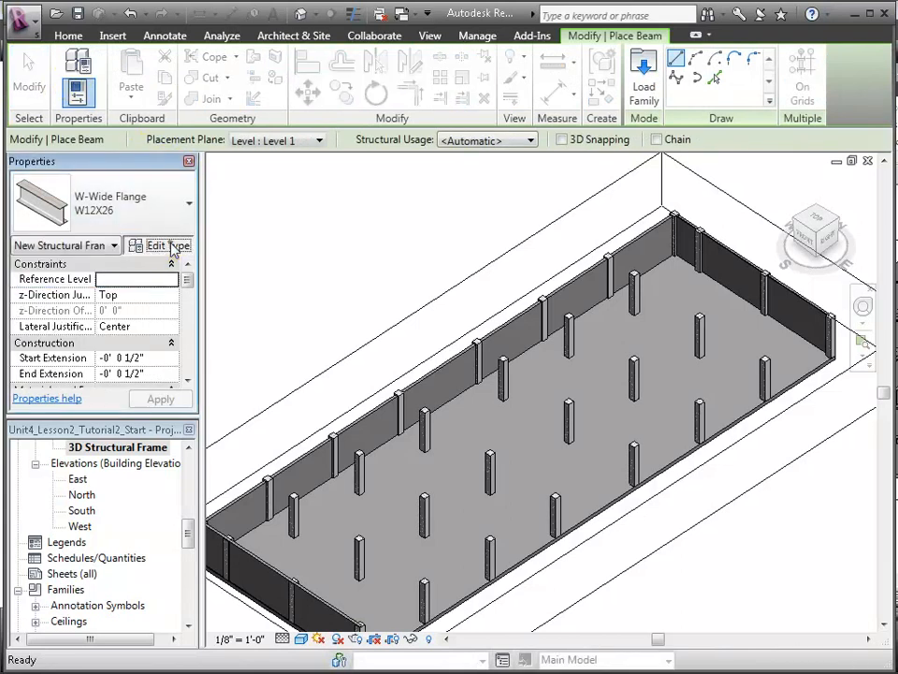
{"action": "left_click", "coordinate": [159, 245]}
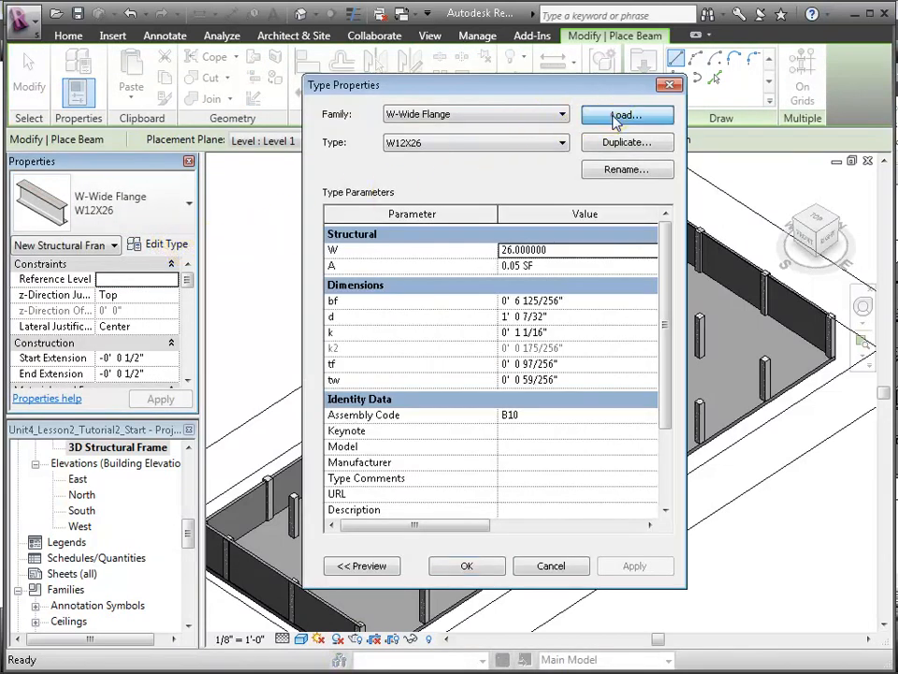
{"action": "left_click", "coordinate": [626, 114]}
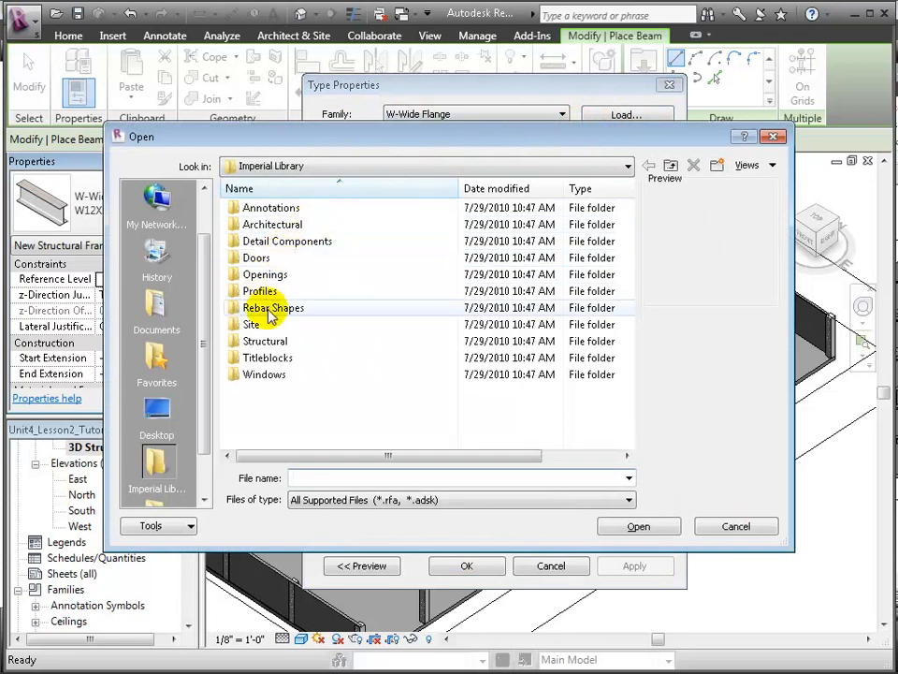
{"action": "double_click", "coordinate": [267, 341]}
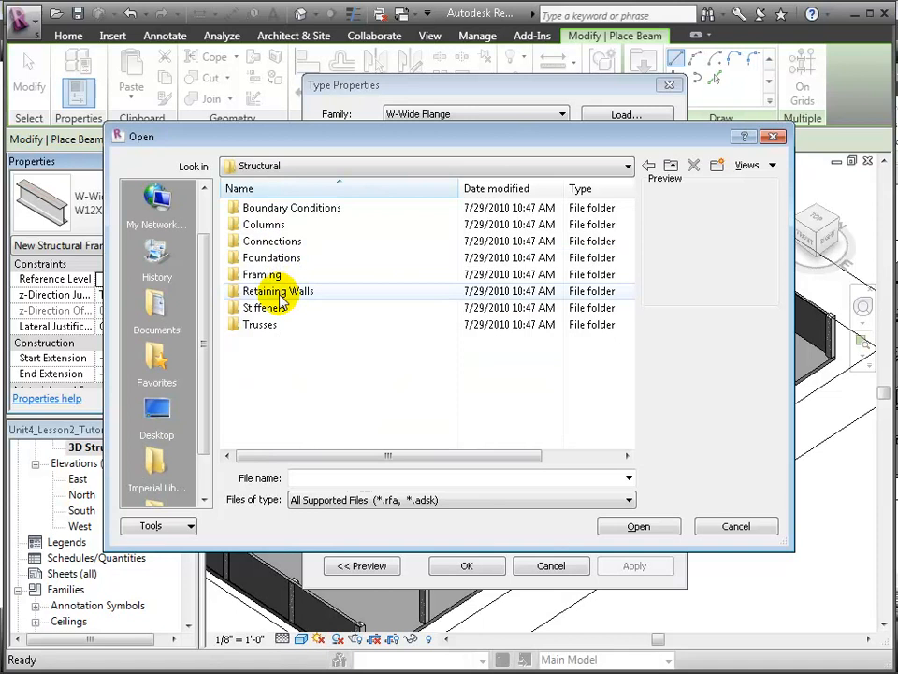
{"action": "double_click", "coordinate": [261, 274]}
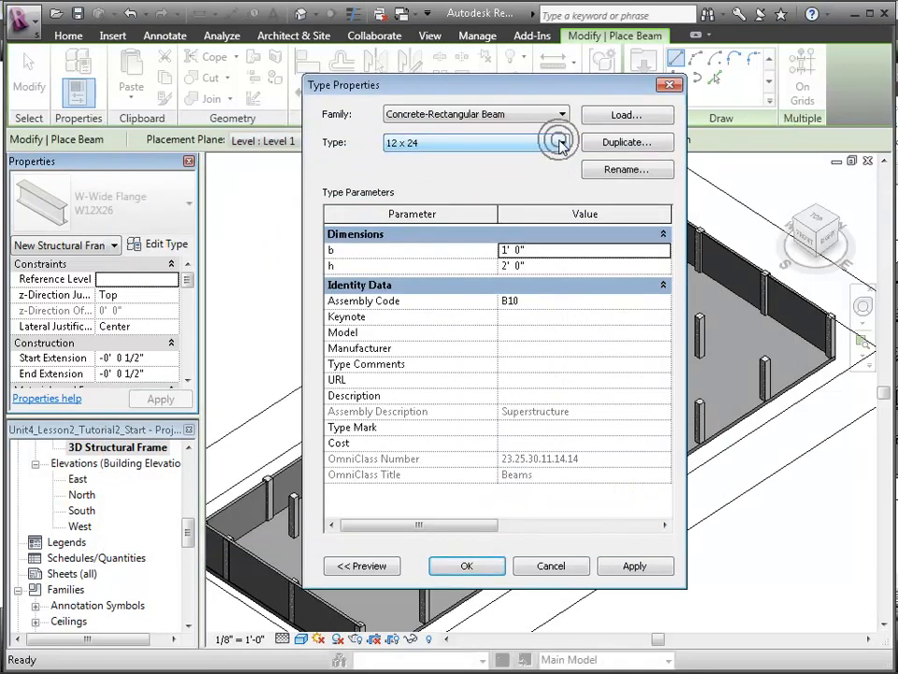
Duplicate the Concrete-Rectangular Beam 12 x 24 type as a new type named '12 x 12'.
{"action": "left_click", "coordinate": [627, 142]}
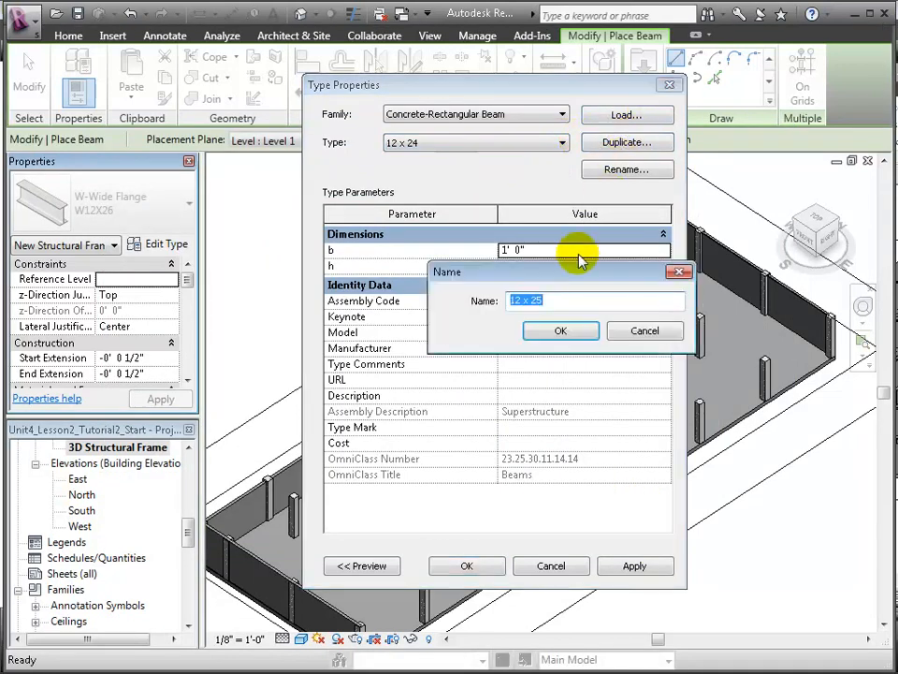
{"action": "type", "text": "12"}
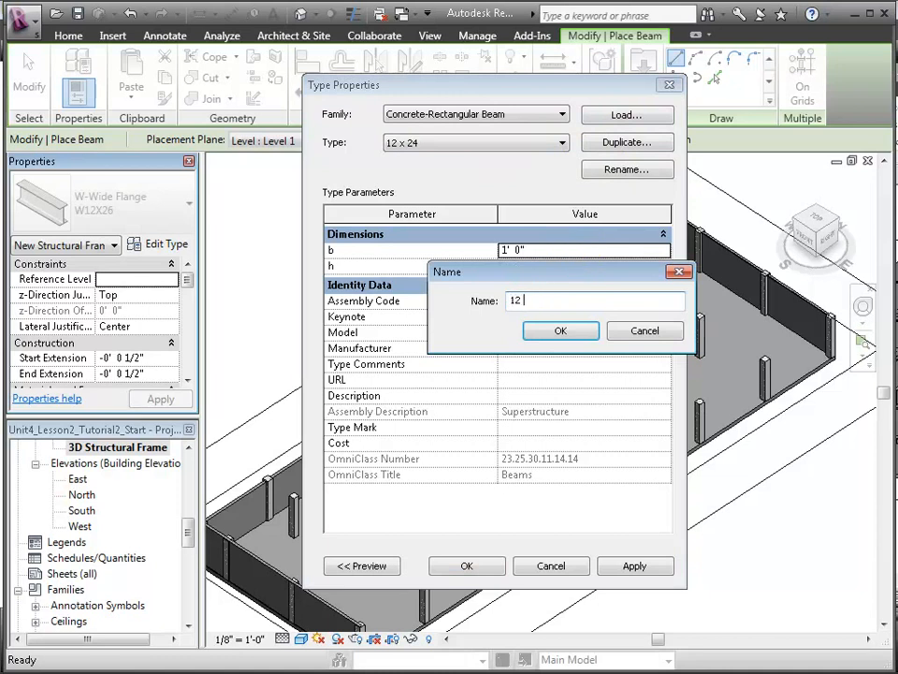
{"action": "type", "text": "x 12"}
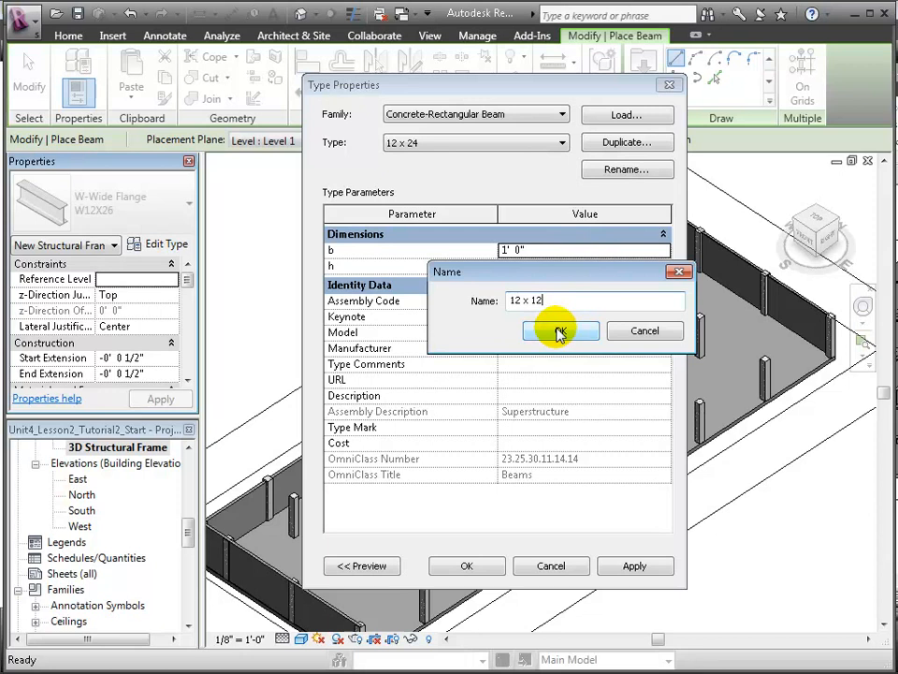
{"action": "left_click", "coordinate": [561, 331]}
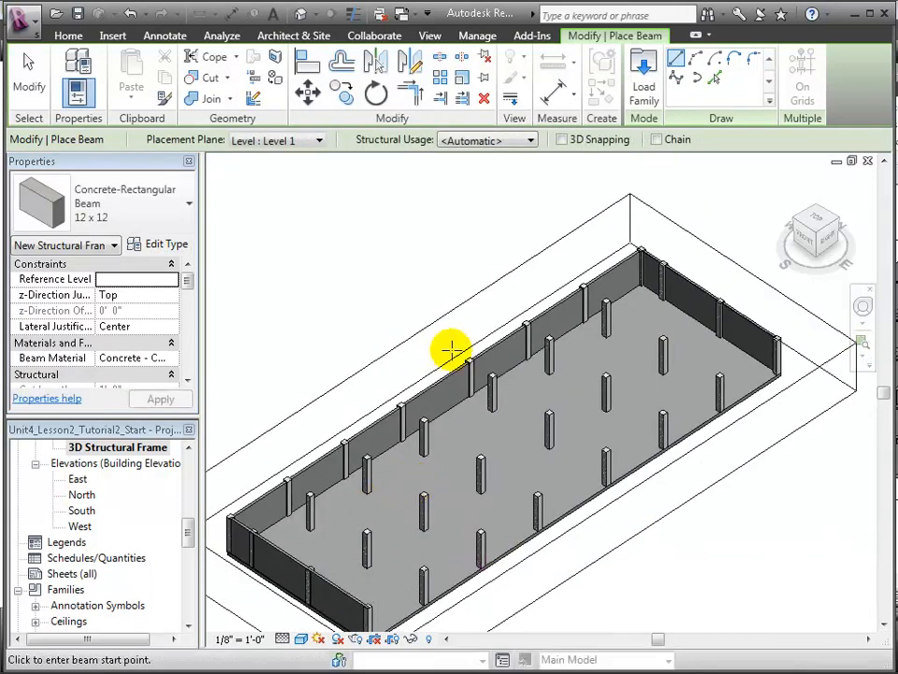
Enable 3D Snapping and set the first beam's start point on a column top.
{"action": "left_click", "coordinate": [560, 138]}
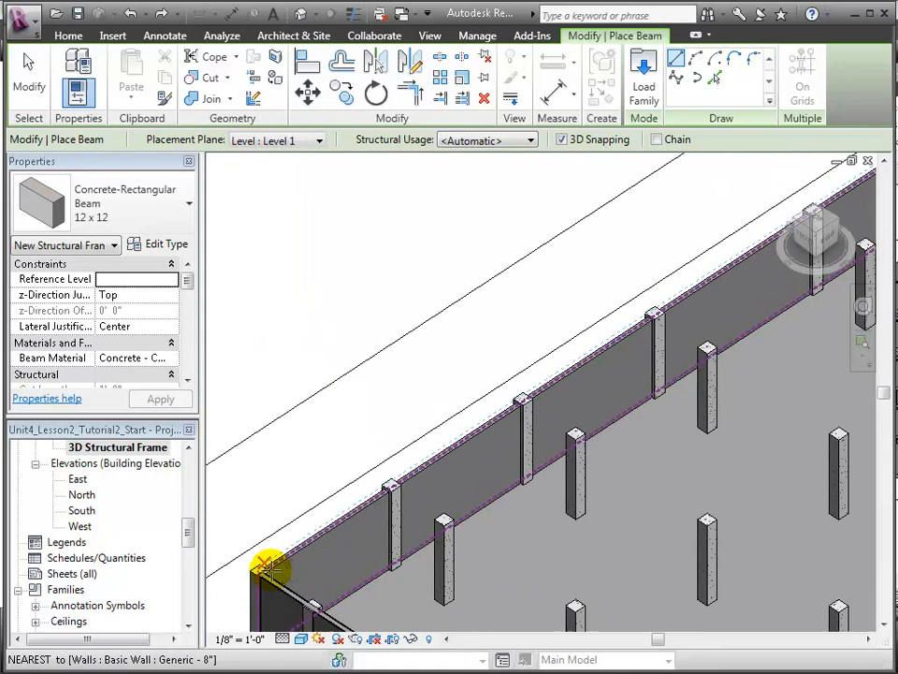
{"action": "mouse_move", "coordinate": [259, 569]}
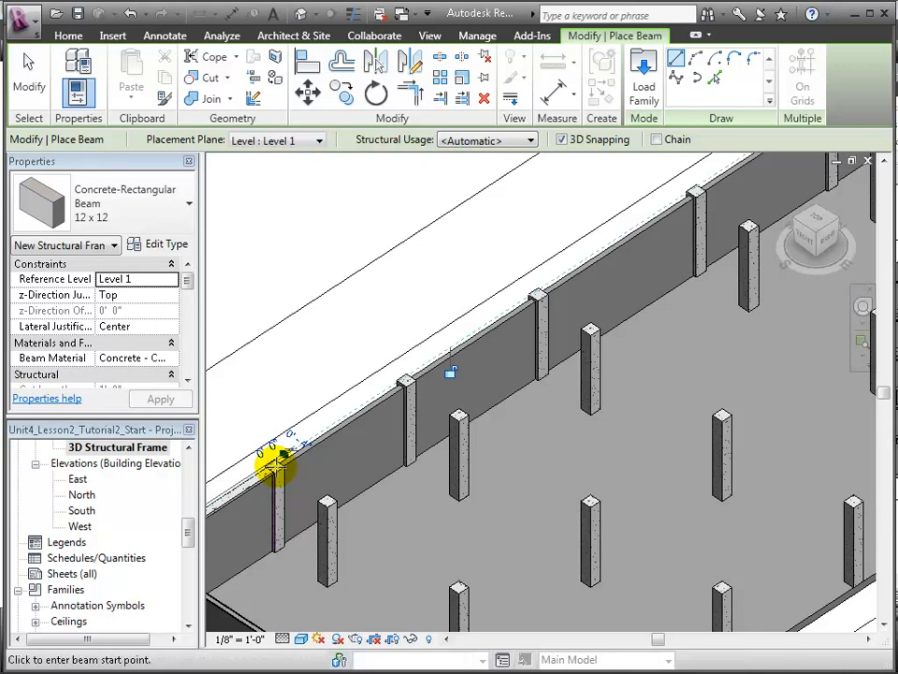
{"action": "left_click", "coordinate": [276, 468]}
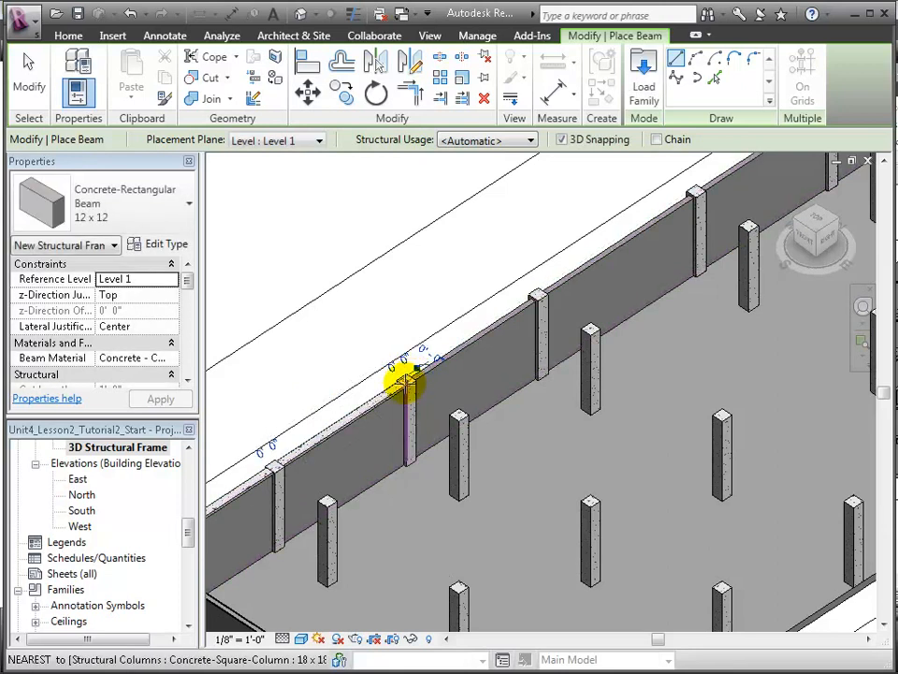
{"action": "mouse_move", "coordinate": [515, 322]}
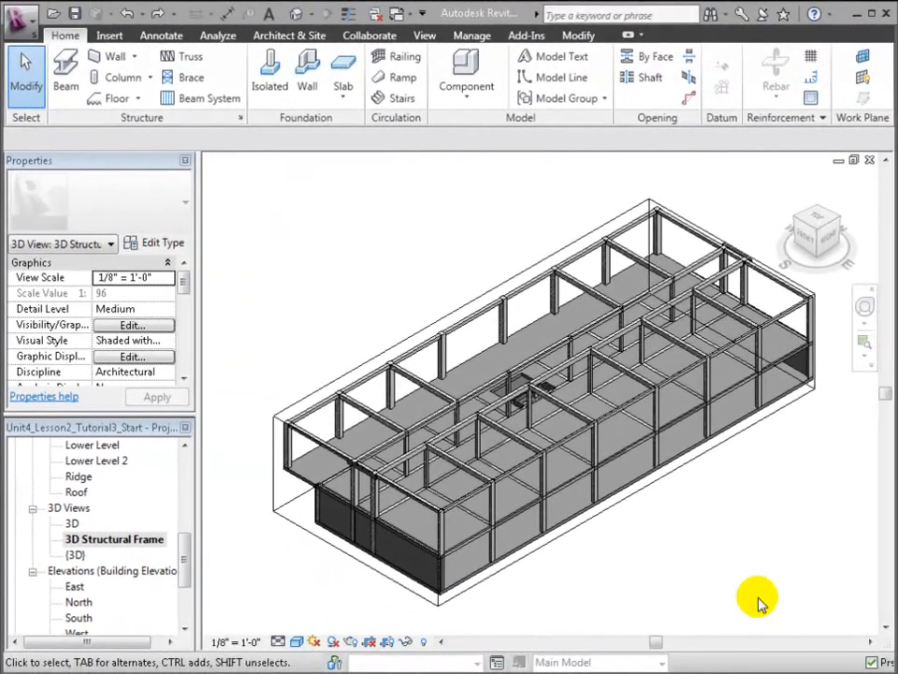
{"action": "mouse_move", "coordinate": [309, 404]}
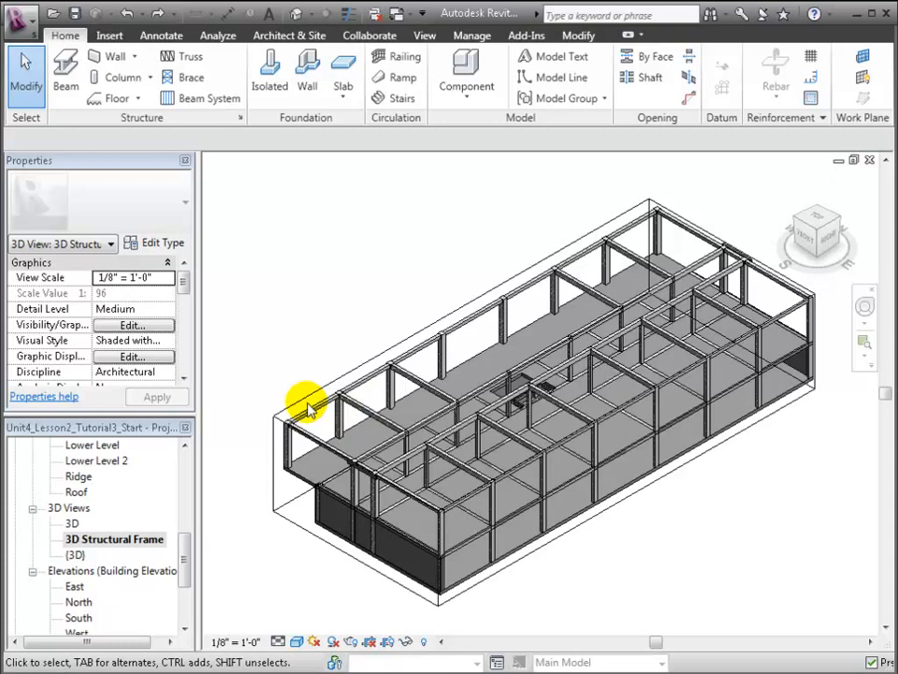
Unhide the hidden floor using Reveal Hidden Elements, then select the level 2 floor.
{"action": "left_click", "coordinate": [309, 407]}
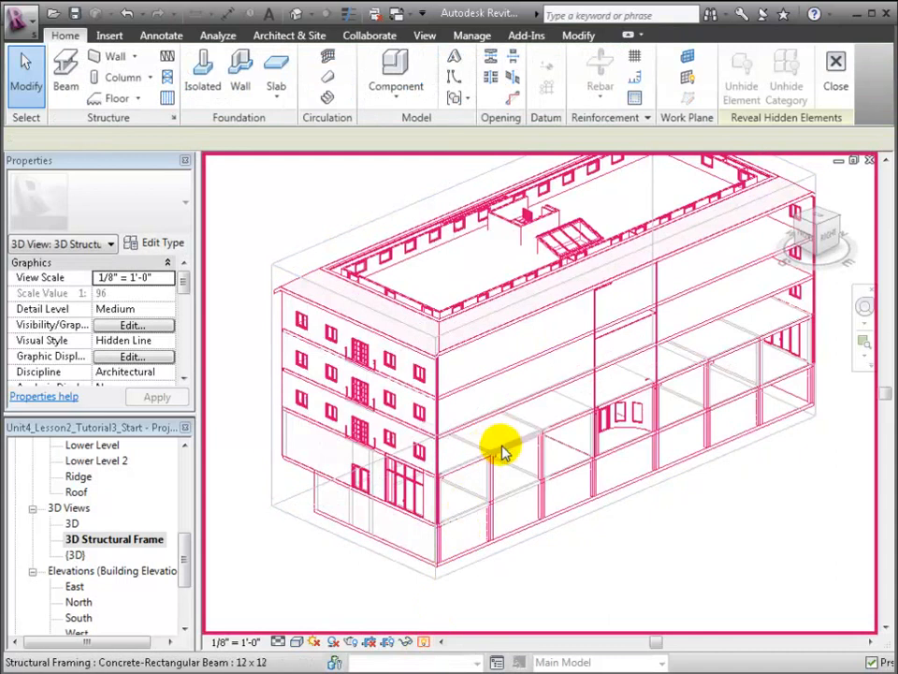
{"action": "right_click", "coordinate": [501, 444]}
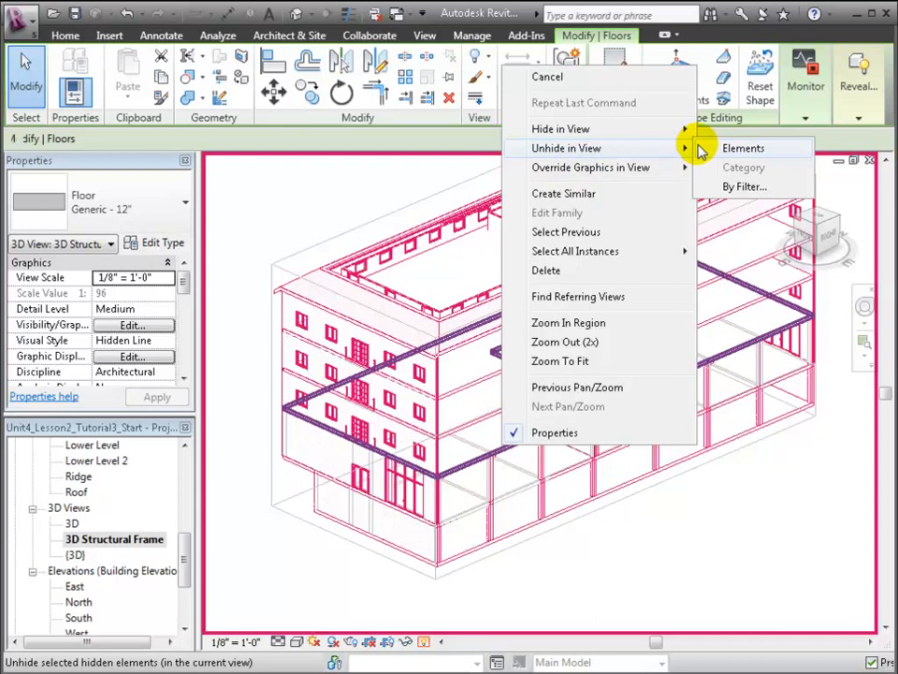
{"action": "left_click", "coordinate": [744, 148]}
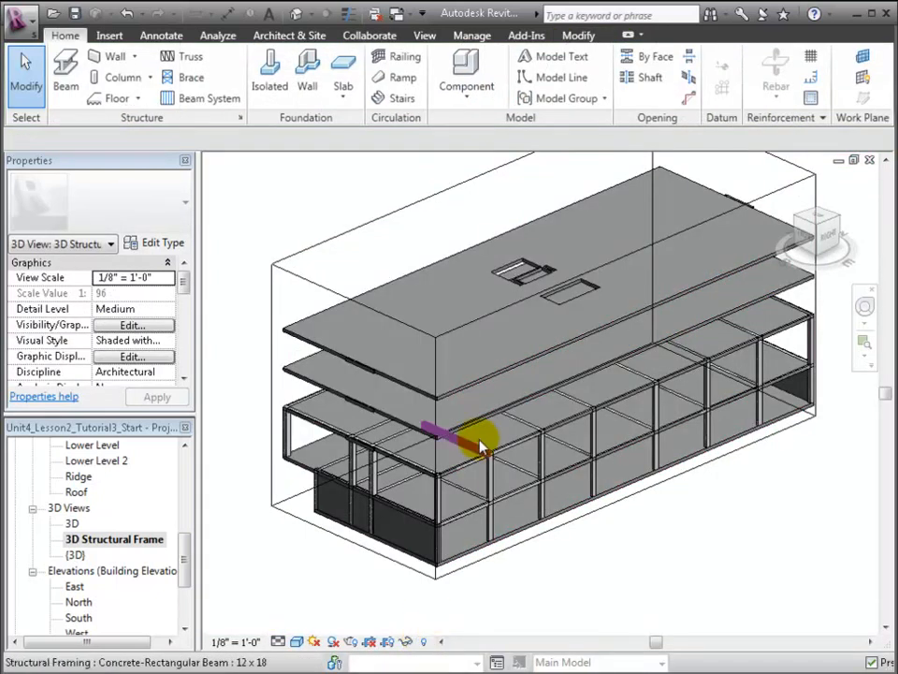
{"action": "left_click", "coordinate": [496, 447]}
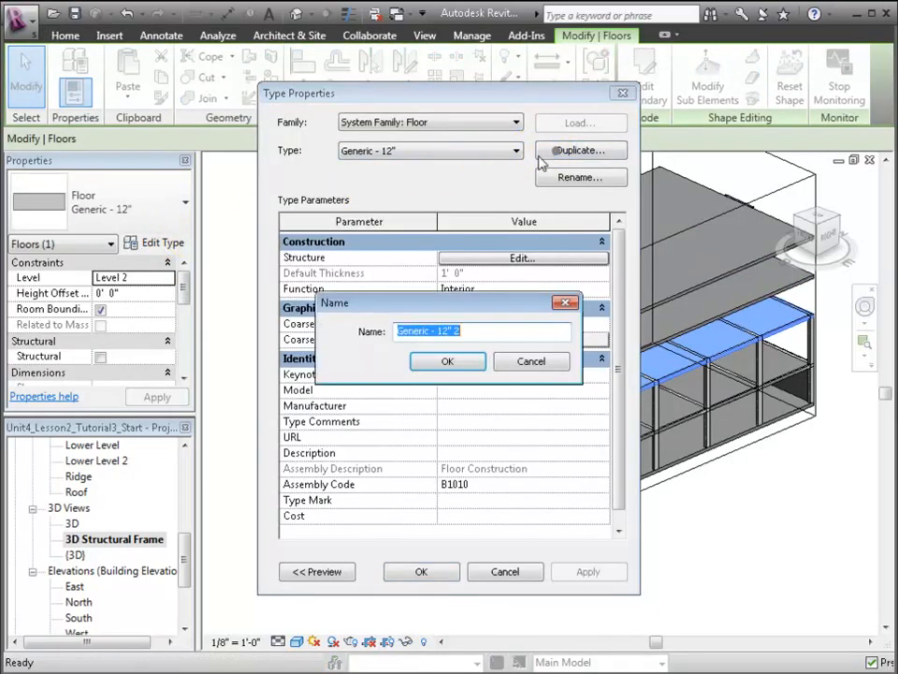
Duplicate the floor type as 'Concrete Slab - 8"' with an 8-inch concrete layer, and accept the thickness warning.
{"action": "type", "text": "Conc"}
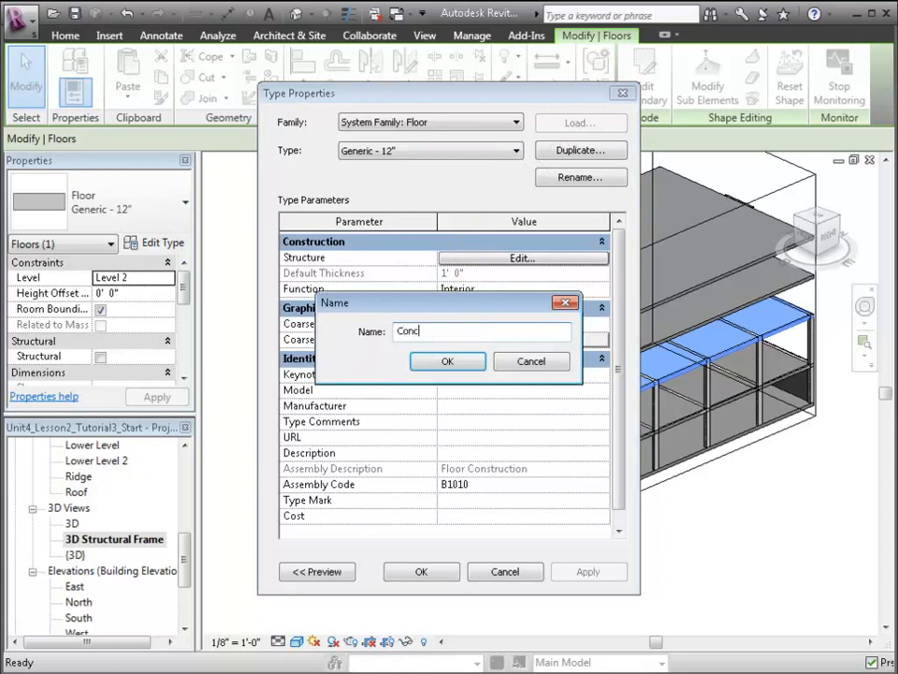
{"action": "type", "text": "Concrete Slab - 8\""}
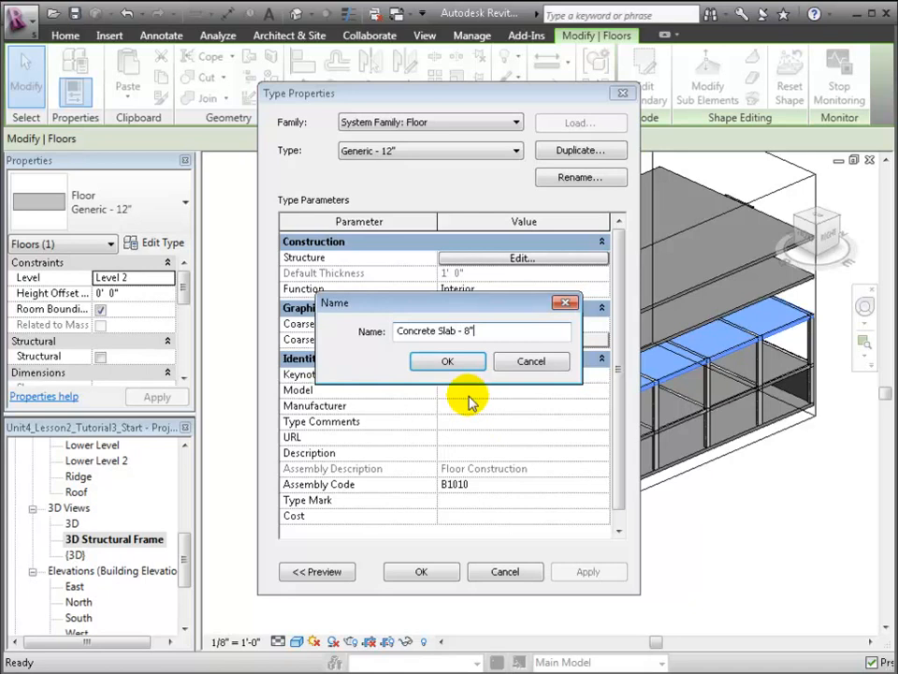
{"action": "left_click", "coordinate": [447, 361]}
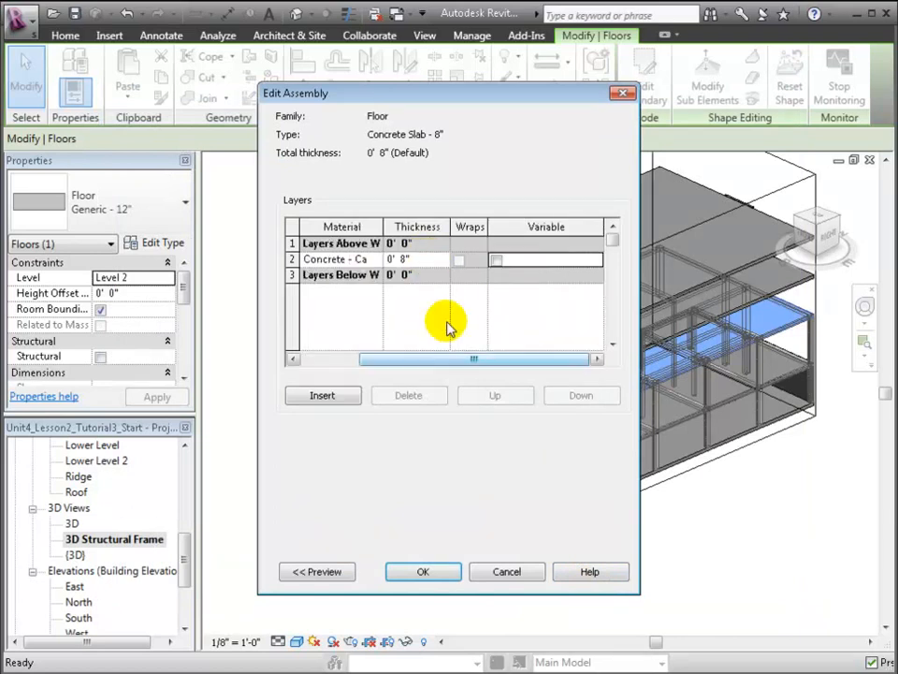
{"action": "left_click", "coordinate": [422, 572]}
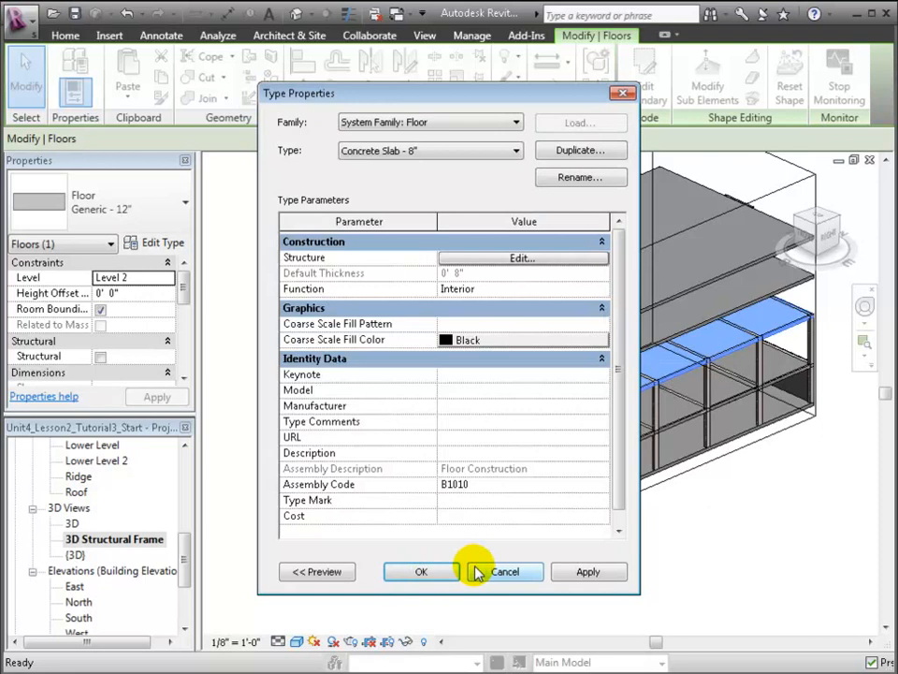
{"action": "left_click", "coordinate": [420, 572]}
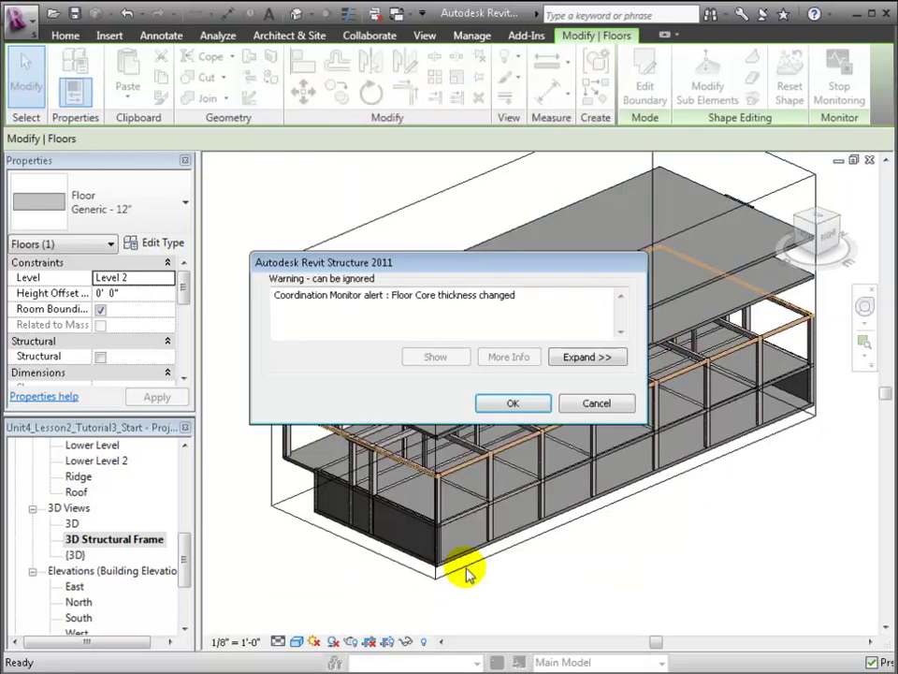
{"action": "left_click", "coordinate": [512, 403]}
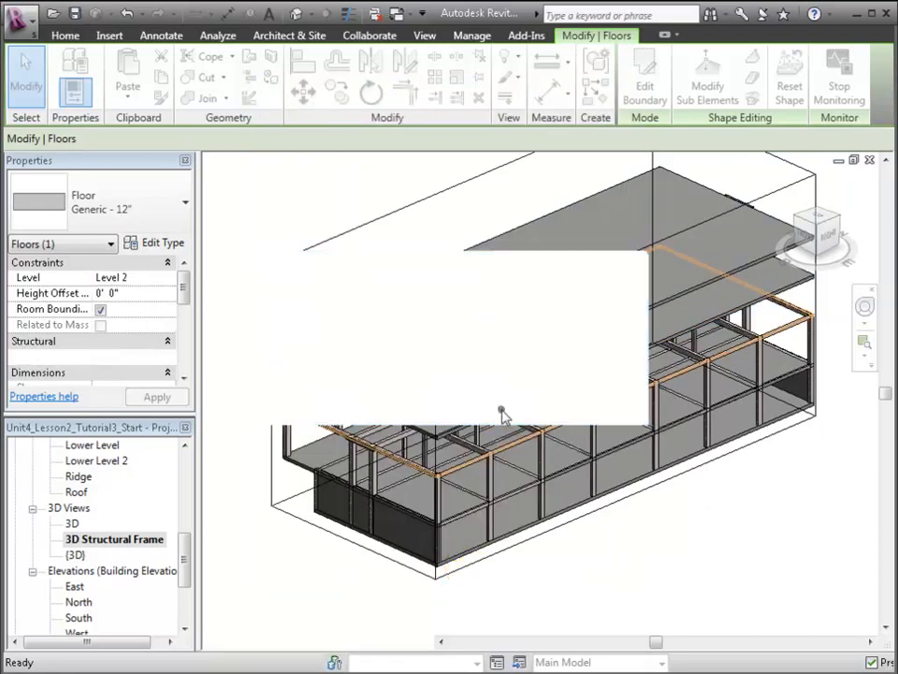